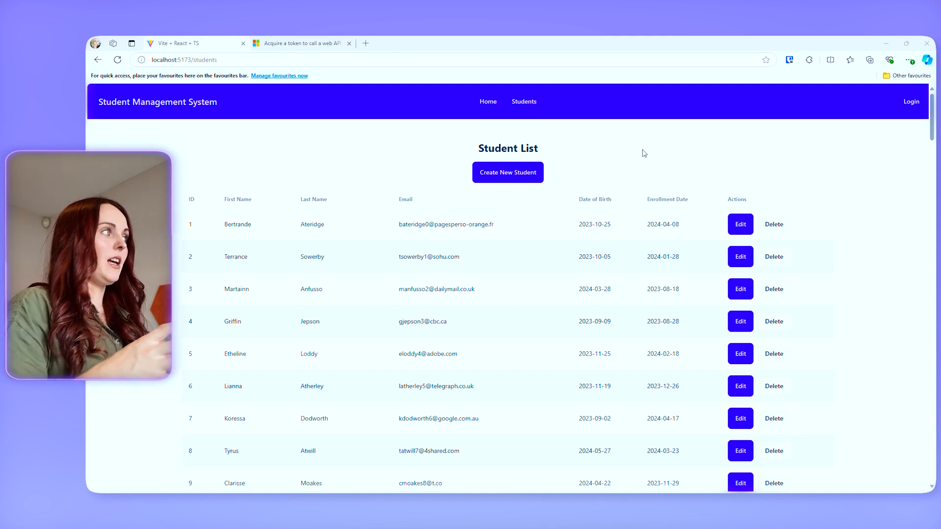
{"action": "mouse_move", "coordinate": [656, 155]}
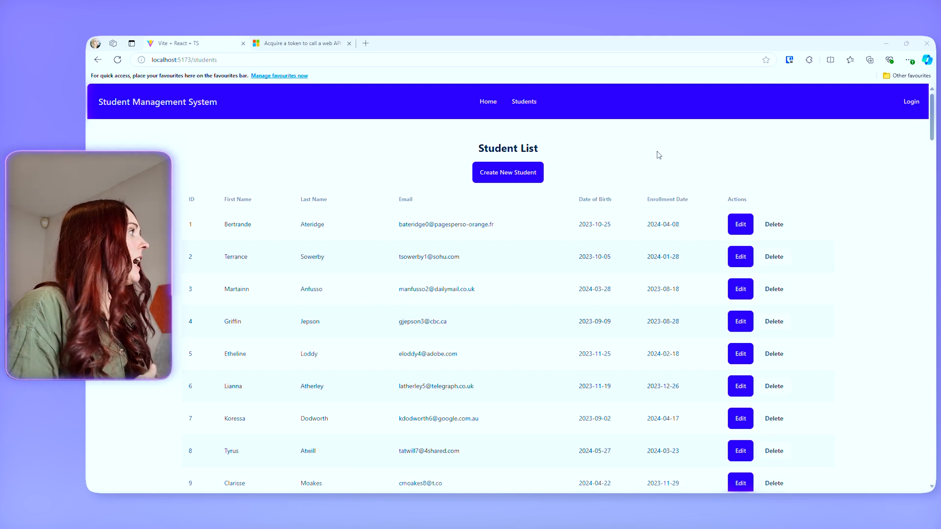
{"action": "mouse_move", "coordinate": [888, 121]}
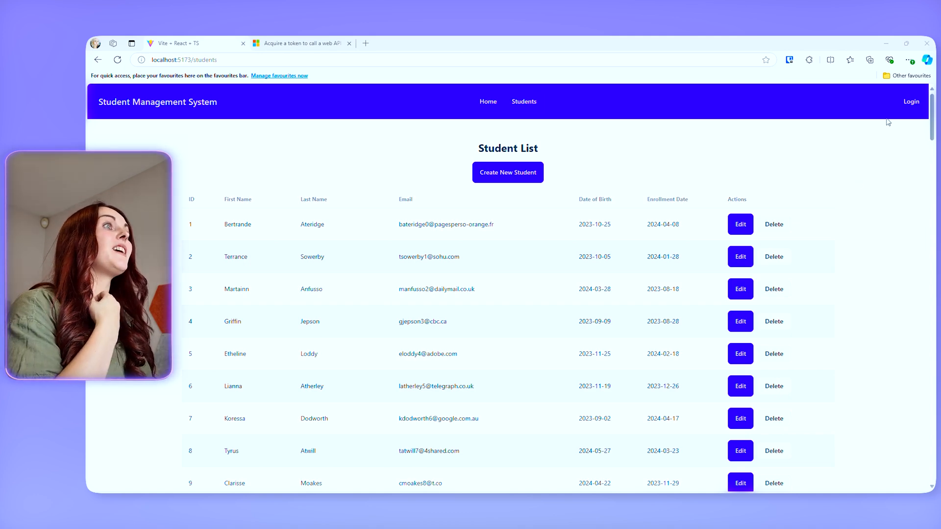
{"action": "mouse_move", "coordinate": [740, 364]}
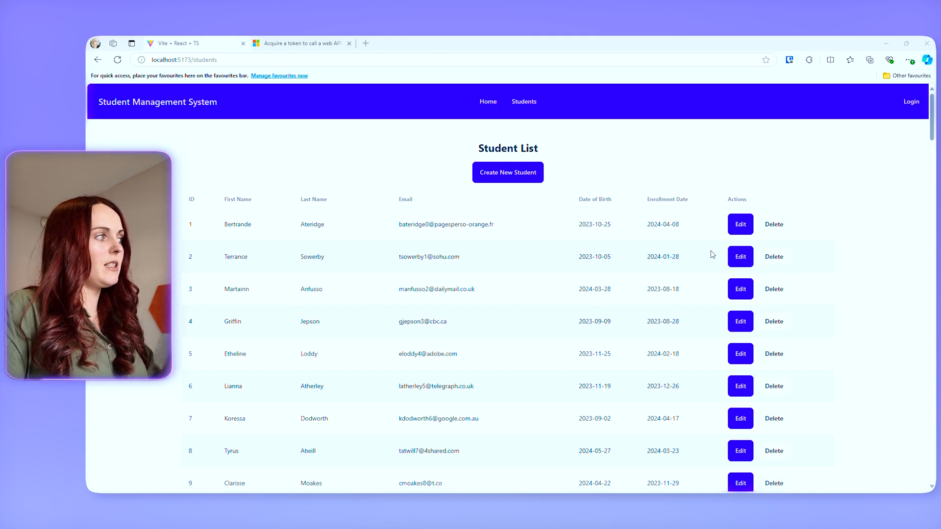
{"action": "mouse_move", "coordinate": [660, 336]}
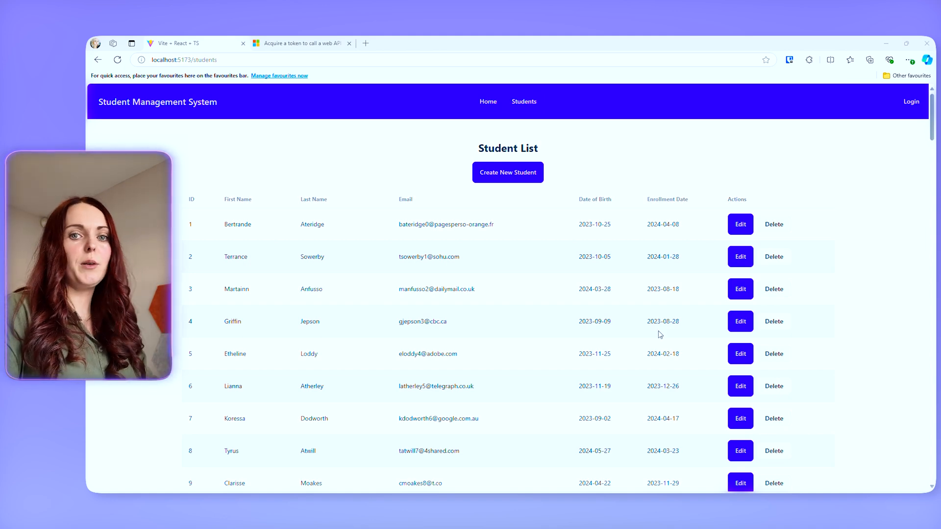
{"action": "mouse_move", "coordinate": [674, 338]}
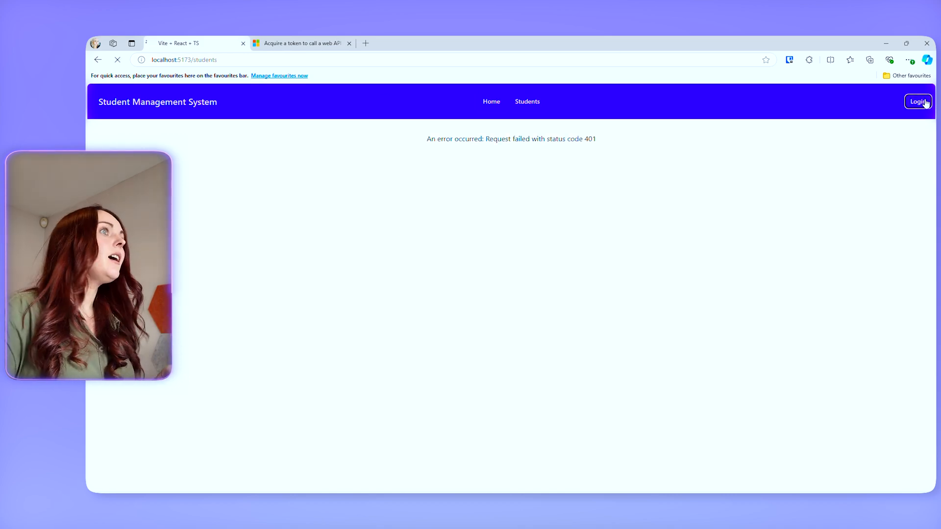
- Sign in with Microsoft, then revisit the Students page, which still returns 401
{"action": "left_click", "coordinate": [917, 101]}
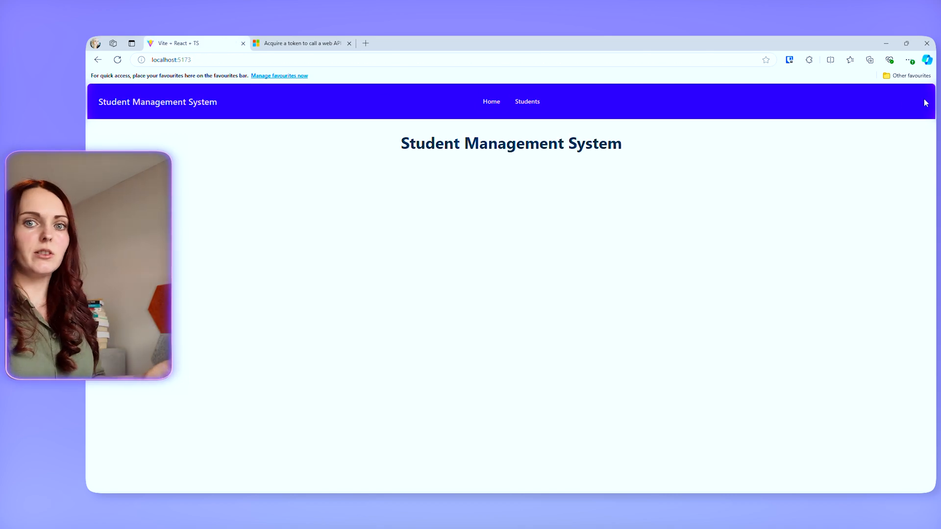
{"action": "left_click", "coordinate": [527, 101]}
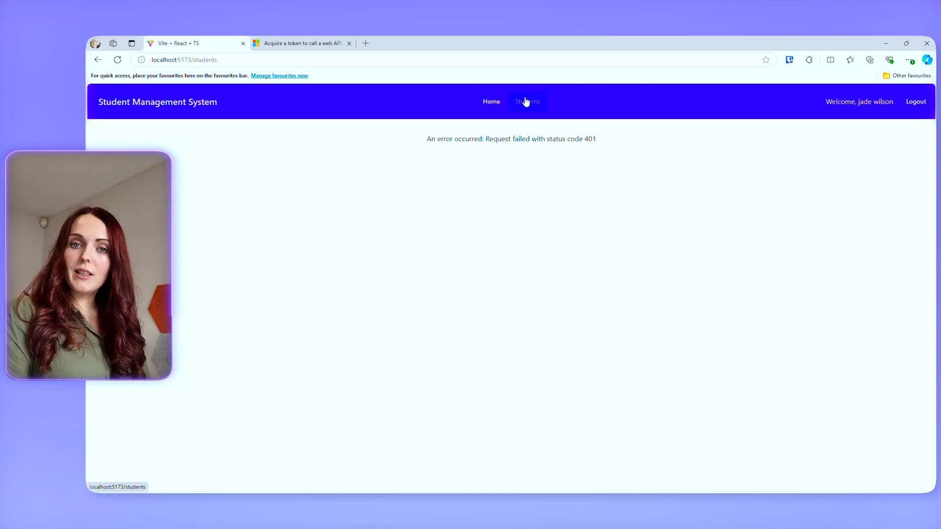
{"action": "left_click", "coordinate": [301, 43]}
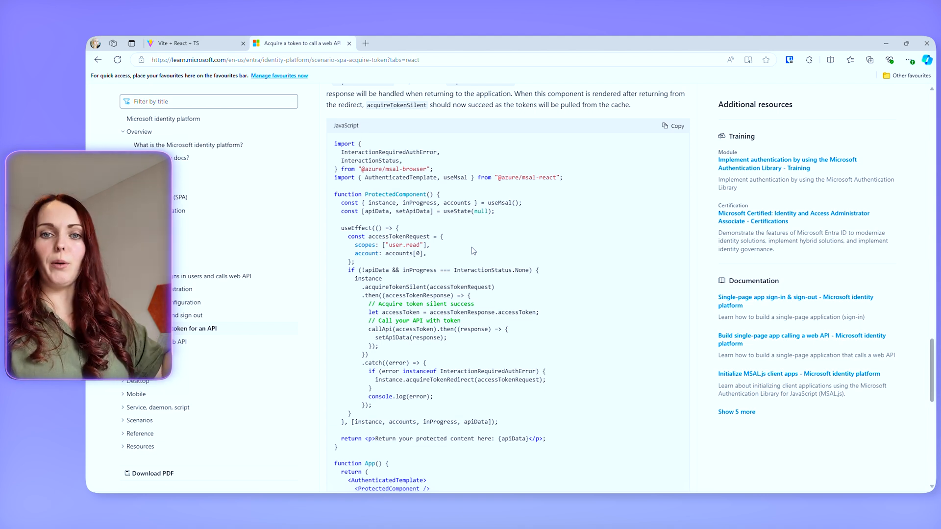
{"action": "mouse_move", "coordinate": [487, 282]}
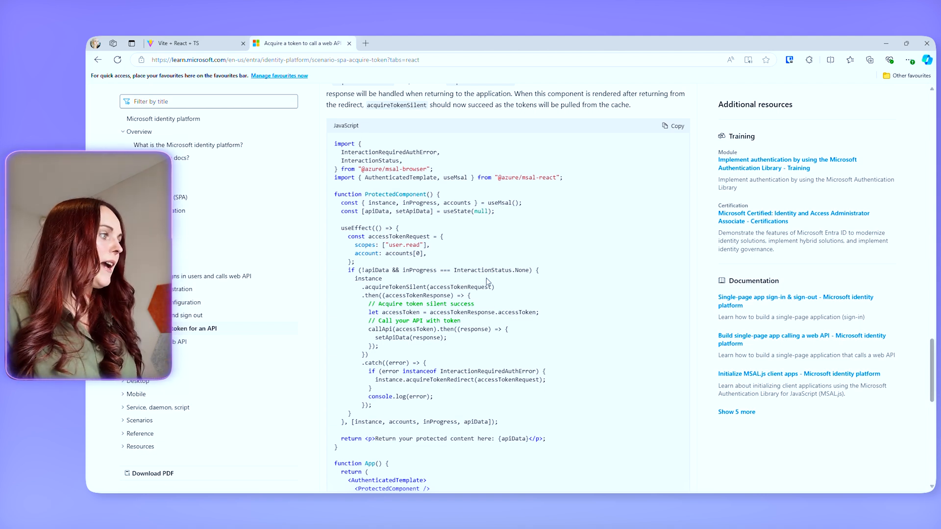
- Scroll through the React token-acquisition code sample on Microsoft Learn
{"action": "scroll", "scroll_direction": "down", "scroll_amount": 3}
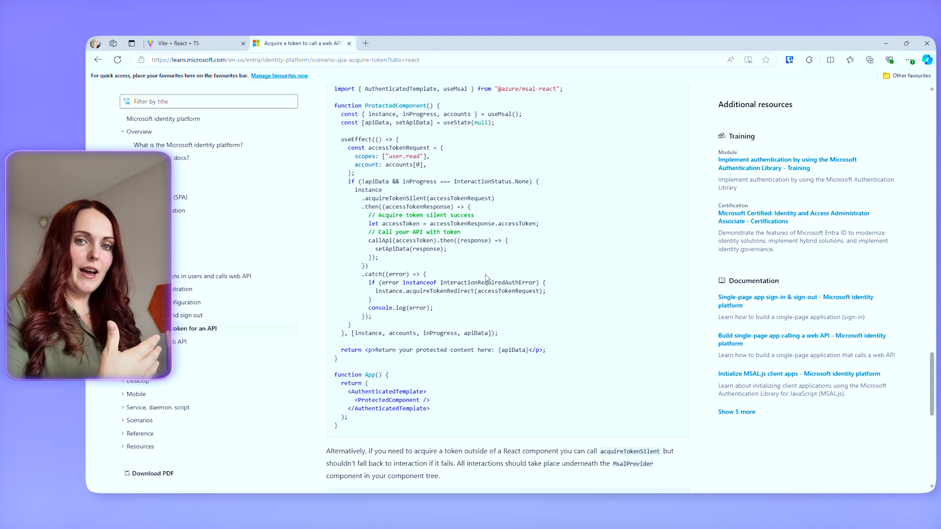
{"action": "scroll", "scroll_direction": "down", "scroll_amount": 3}
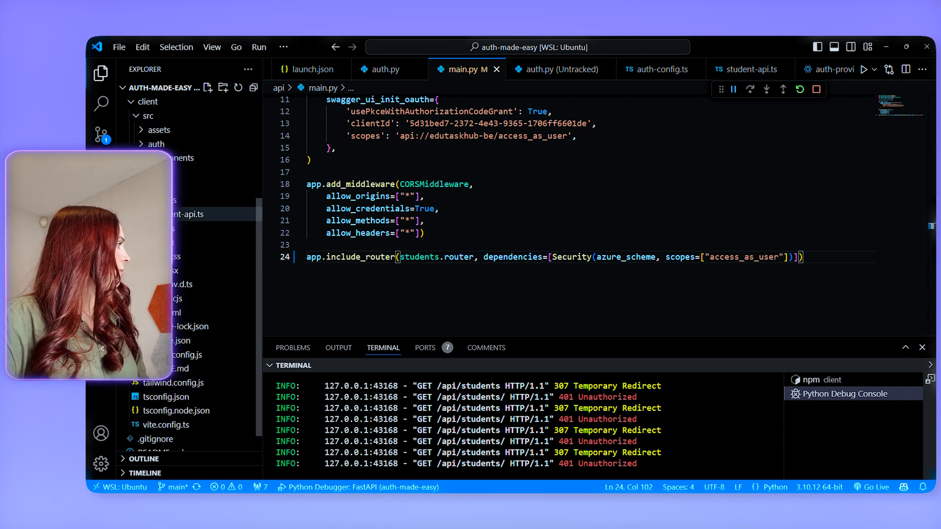
- Review student-api.ts axios functions and start a new file in the services folder
{"action": "left_click", "coordinate": [746, 68]}
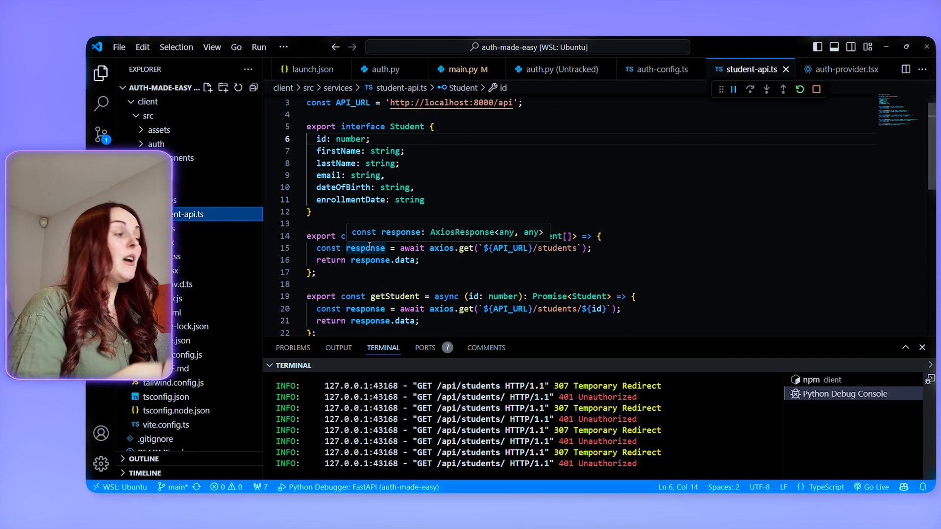
{"action": "scroll", "scroll_direction": "down", "scroll_amount": 3}
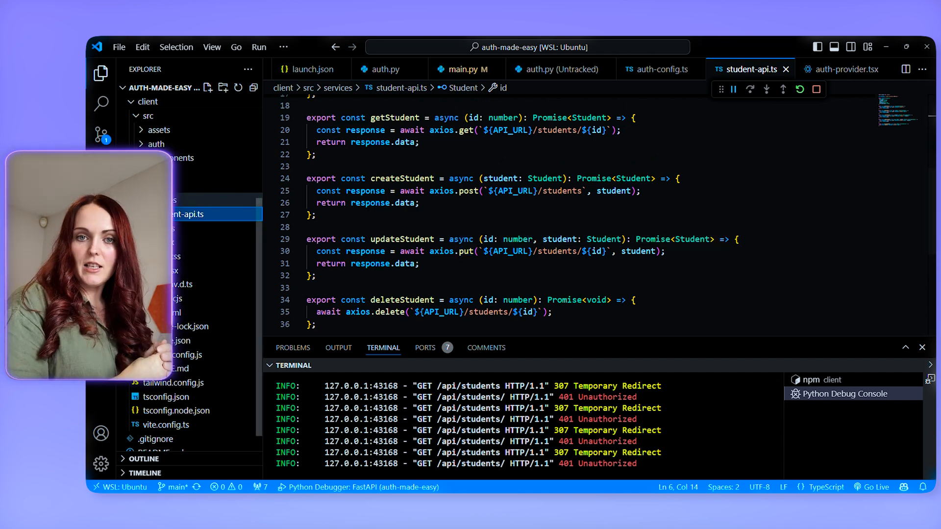
{"action": "right_click", "coordinate": [180, 207]}
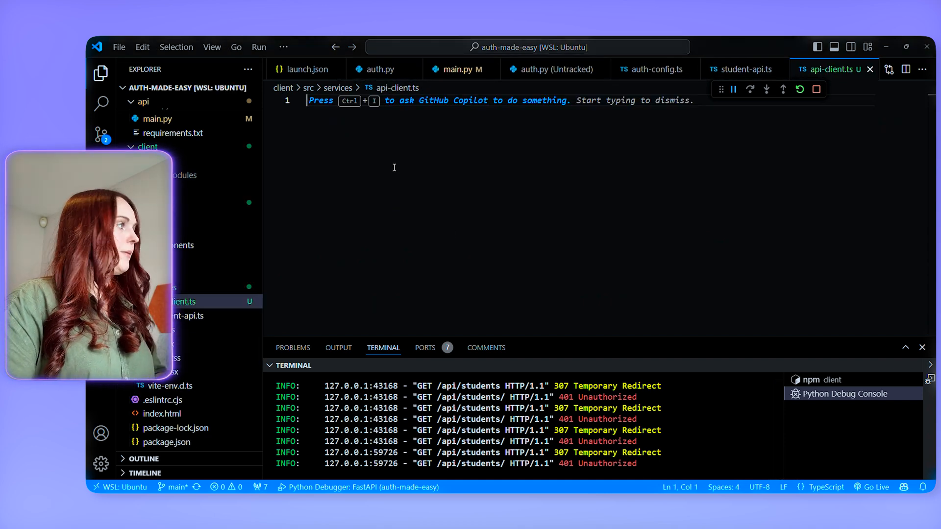
- Create msalInstance as a new PublicClientApplication(msalConfig) with its import added
{"action": "type", "text": "const"}
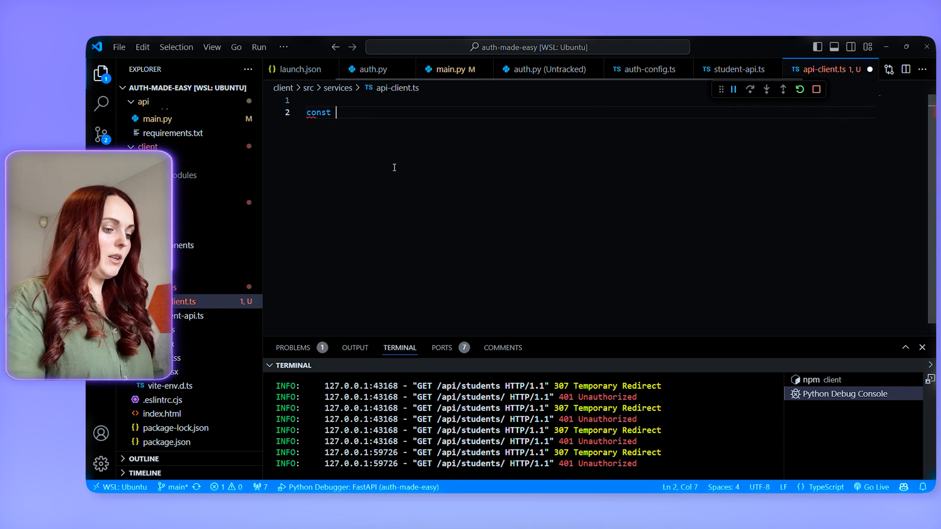
{"action": "type", "text": "msalInstance"}
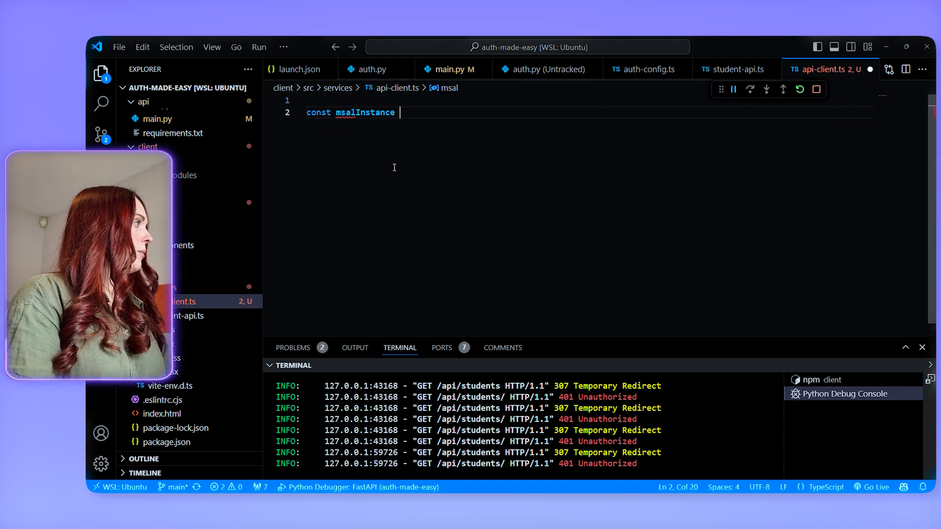
{"action": "type", "text": "= new PublicClientApplication({"}
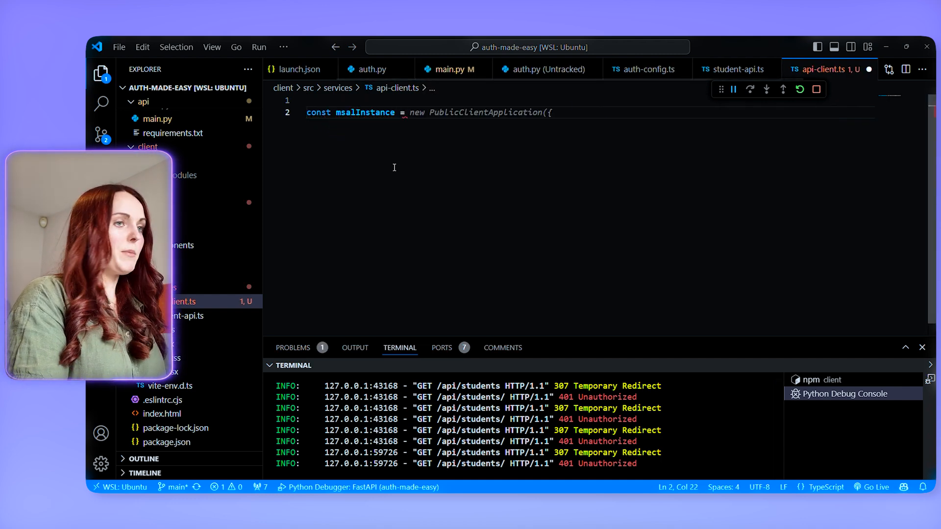
{"action": "key", "text": "Enter"}
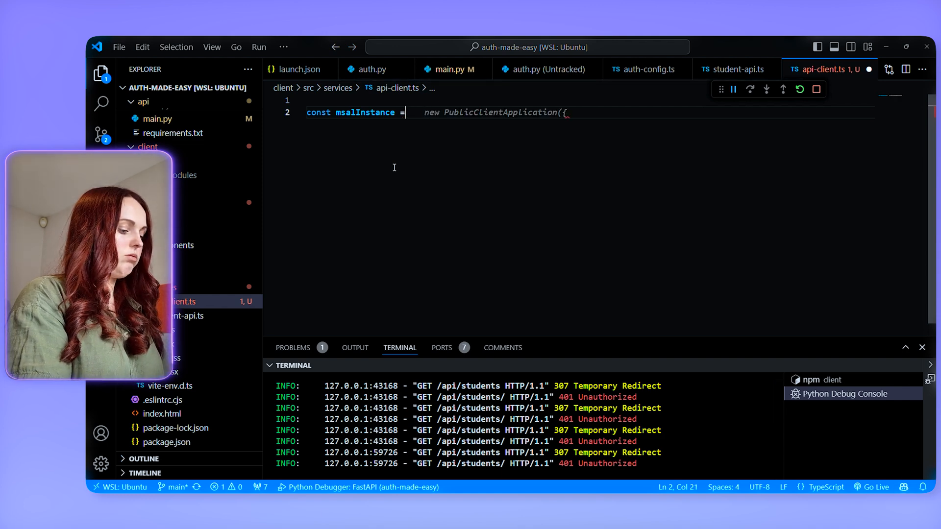
{"action": "type", "text": "(msalConfig);"}
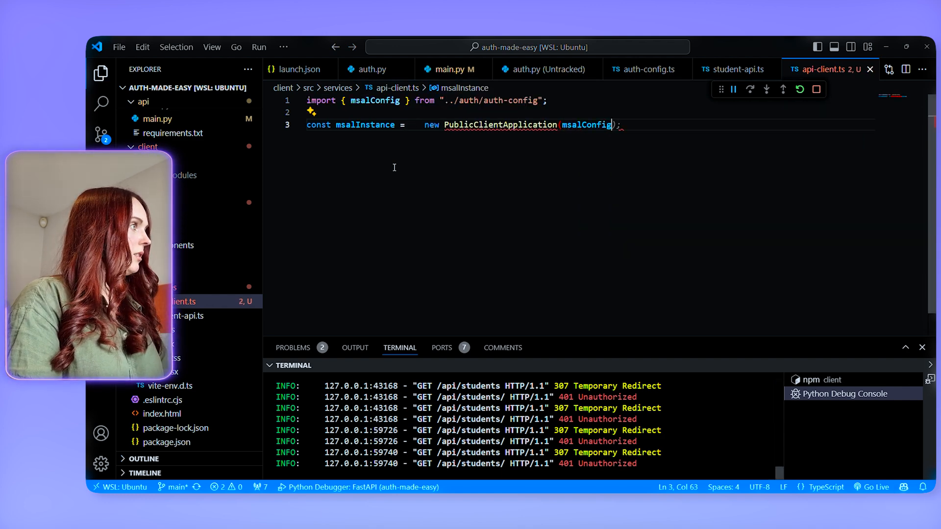
{"action": "key", "text": "ctrl+k"}
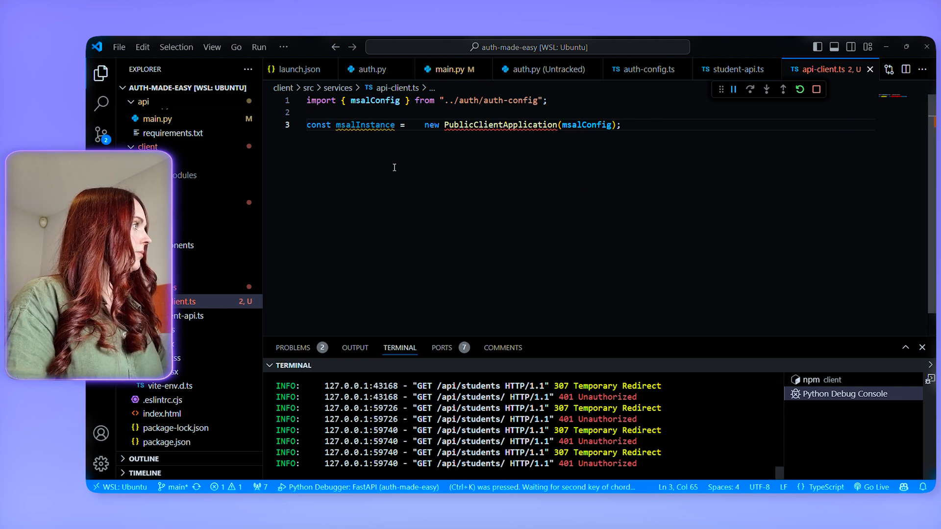
{"action": "mouse_move", "coordinate": [486, 125]}
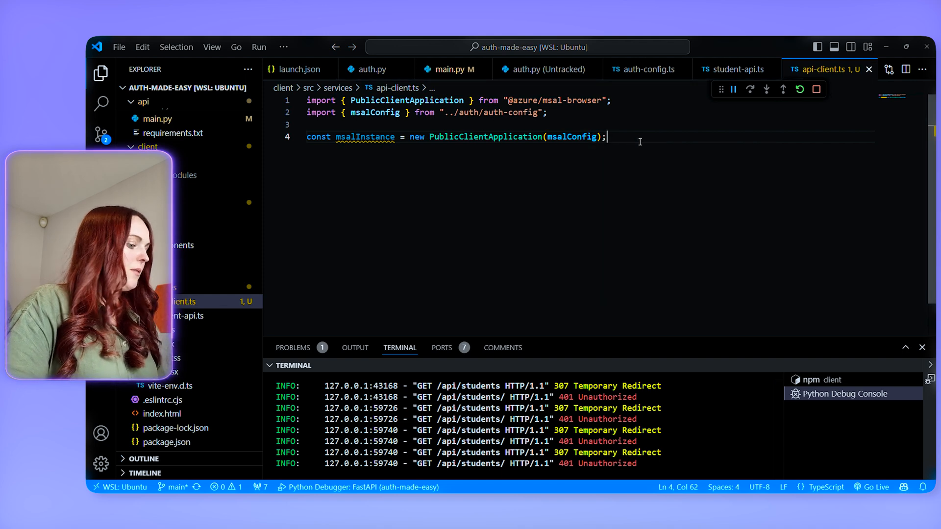
- Define API_URL and an apiClient via axios.create, then begin a request interceptor
{"action": "type", "text": "const"}
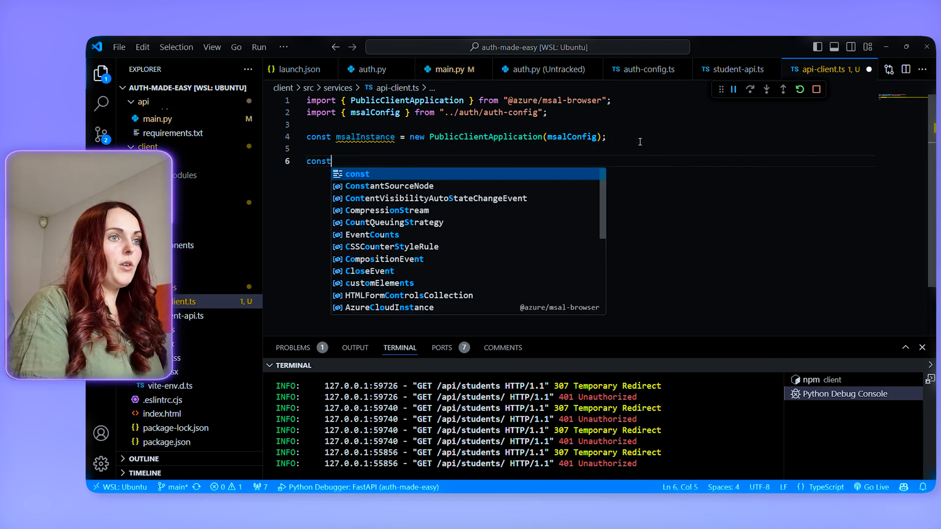
{"action": "type", "text": "API"}
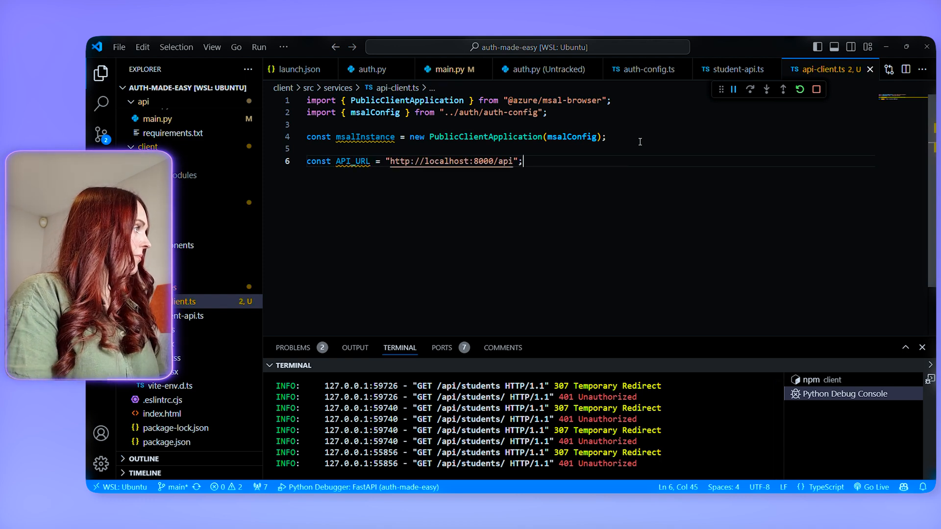
{"action": "key", "text": "Enter"}
{"action": "type", "text": "const"}
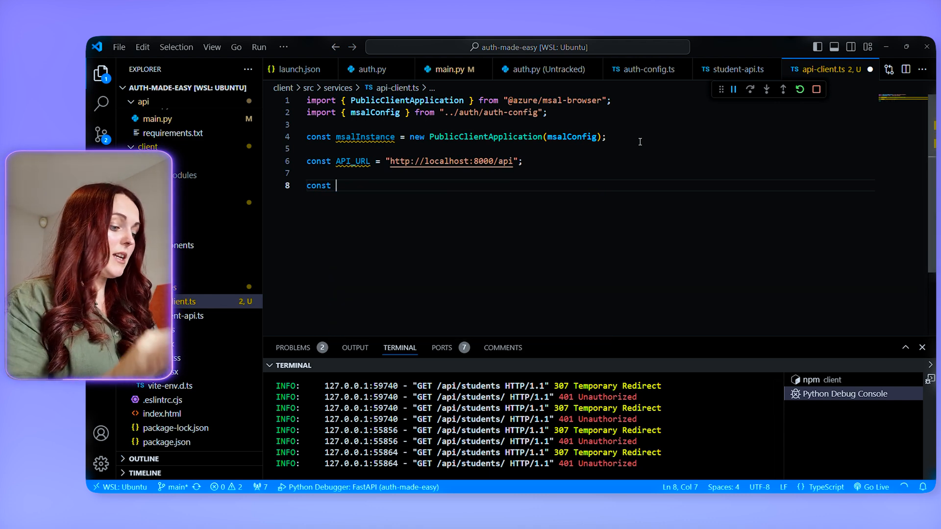
{"action": "type", "text": "a"}
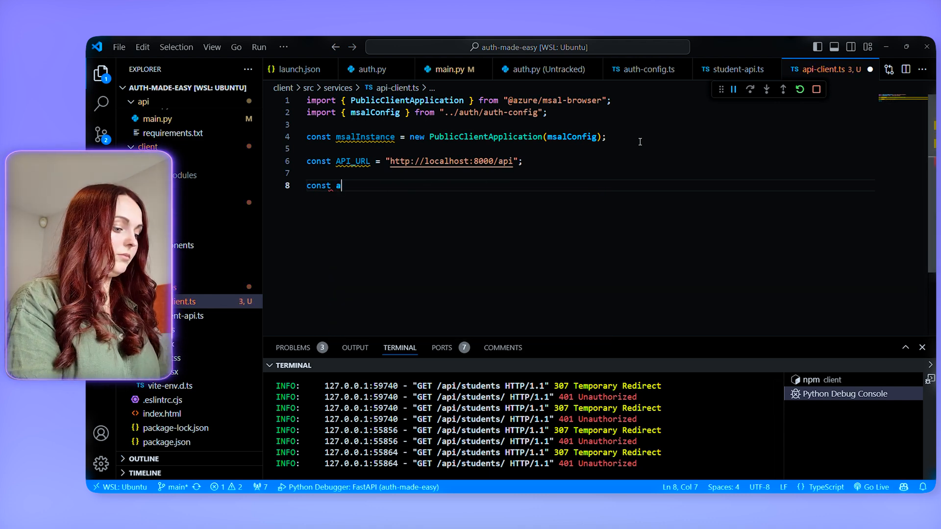
{"action": "type", "text": "piClient = {"}
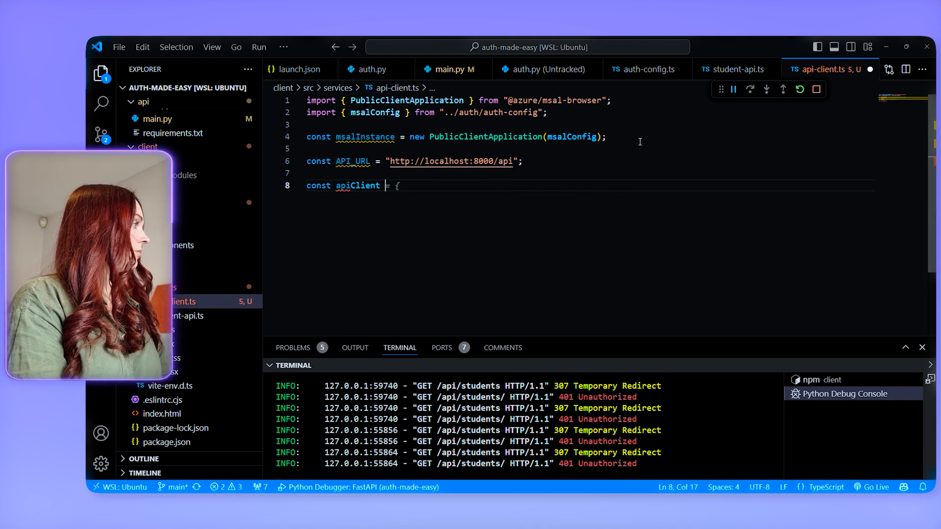
{"action": "type", "text": "a"}
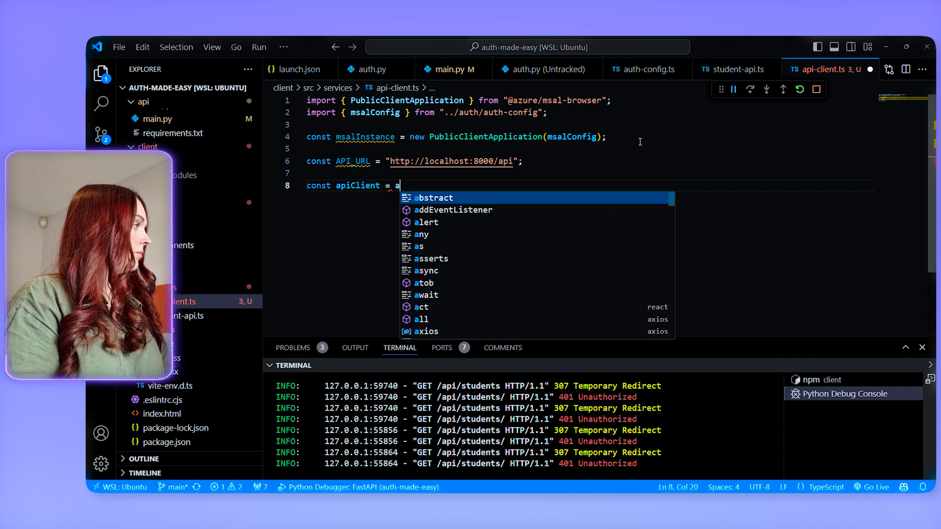
{"action": "type", "text": "xios.create({"}
{"action": "type", "text": "baseURL: API_URL,"}
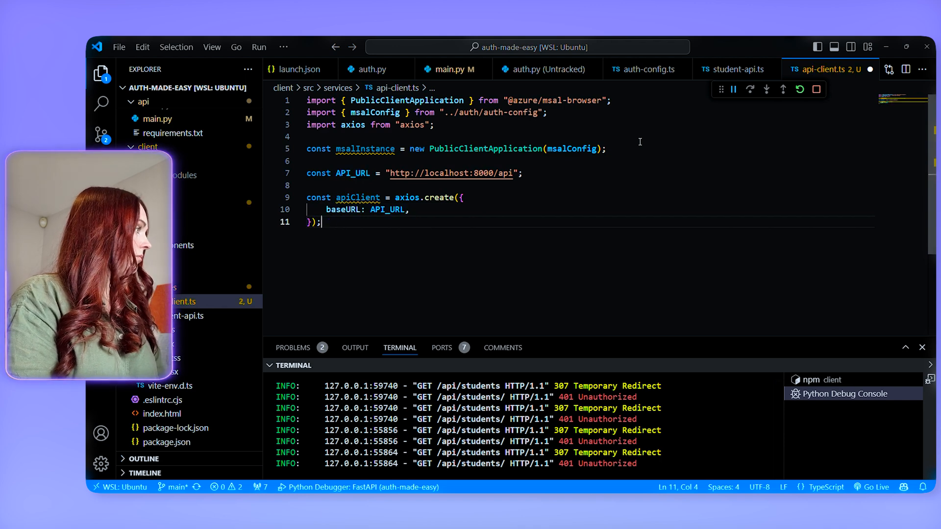
{"action": "key", "text": "enter"}
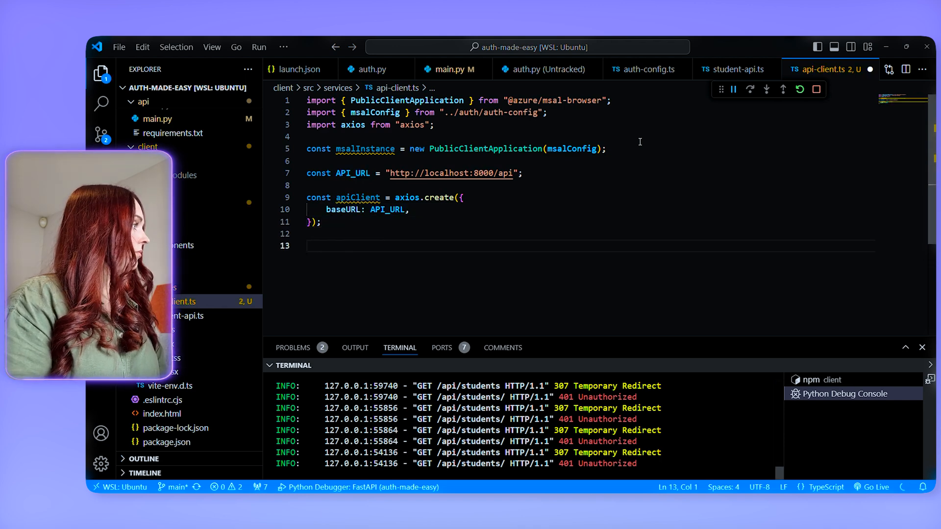
{"action": "type", "text": "apiClient.interceptors.request.use(async (config) => {"}
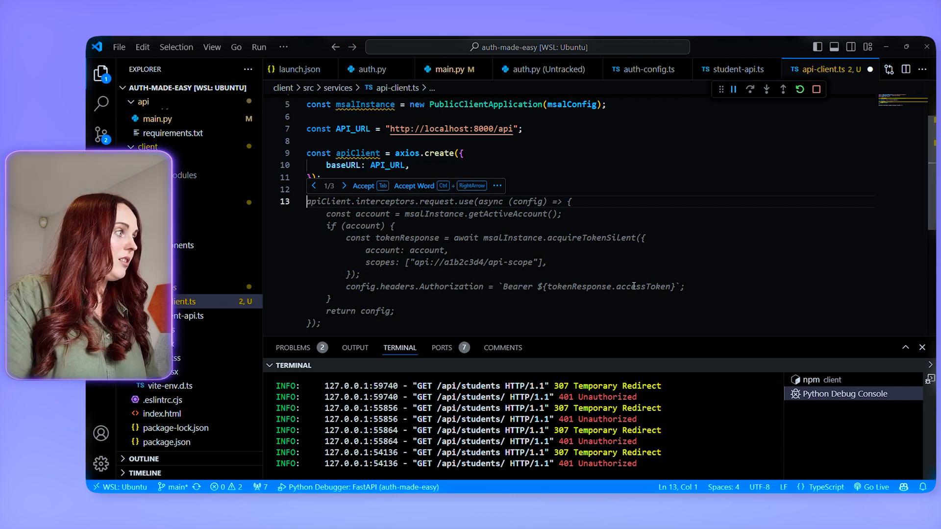
- Accept the suggested Bearer-token interceptor and copy the backend API scope from main.py
{"action": "key", "text": "Tab"}
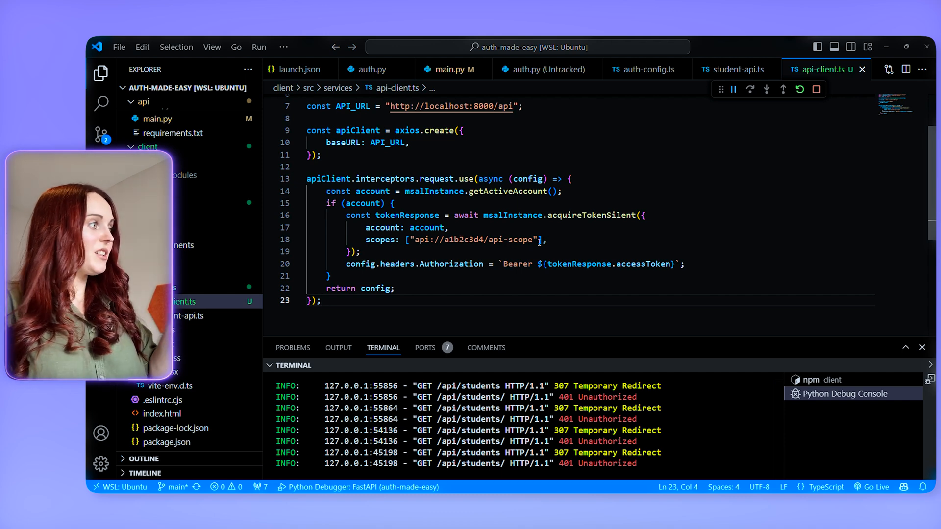
{"action": "left_click", "coordinate": [448, 69]}
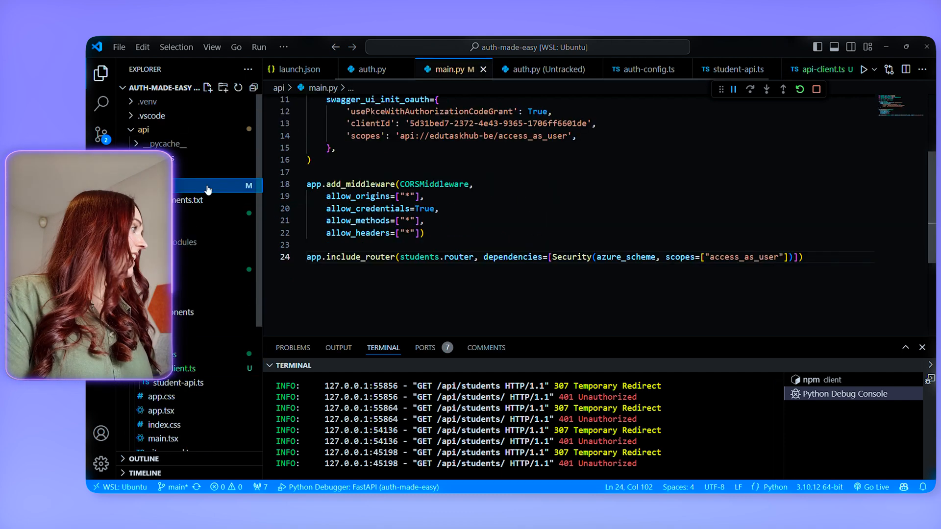
{"action": "left_click_drag", "start_coordinate": [430, 135], "coordinate": [565, 135]}
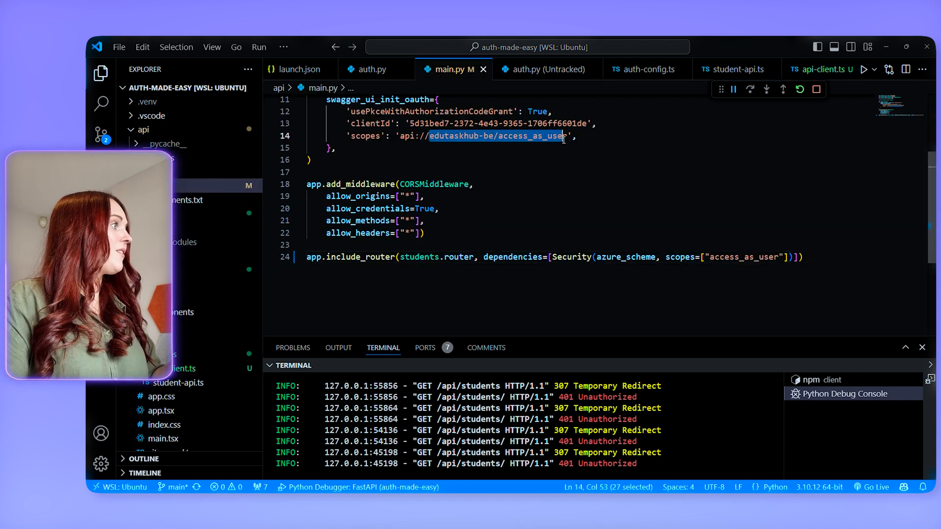
{"action": "left_click", "coordinate": [817, 68]}
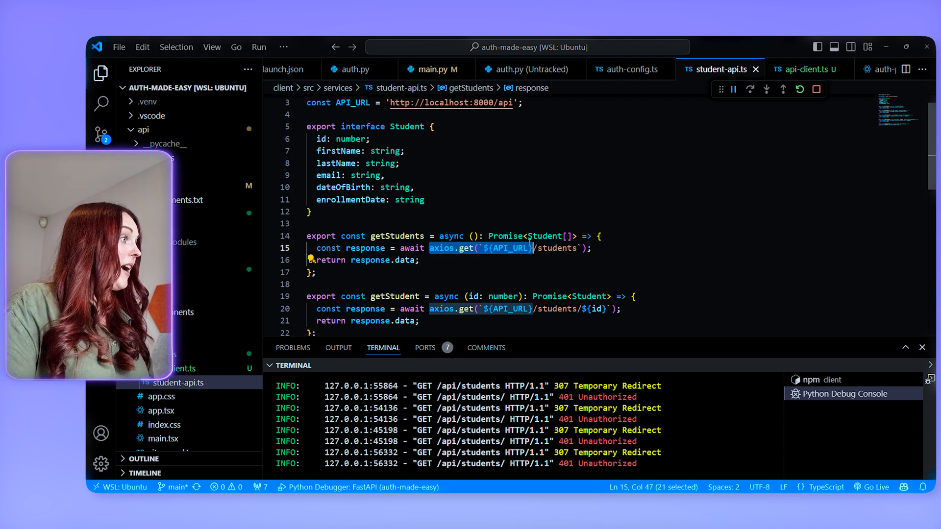
- Add export default apiClient and import apiClient into student-api.ts
{"action": "type", "text": "api"}
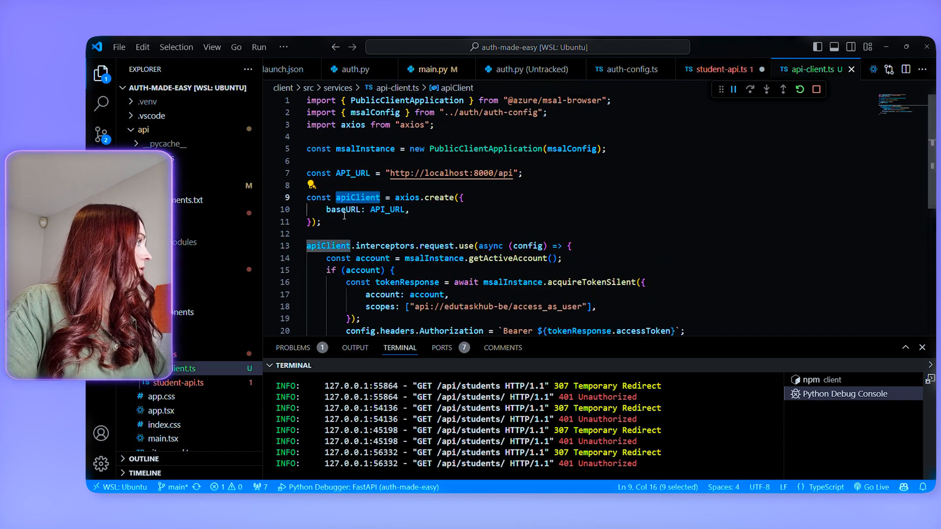
{"action": "left_click", "coordinate": [717, 69]}
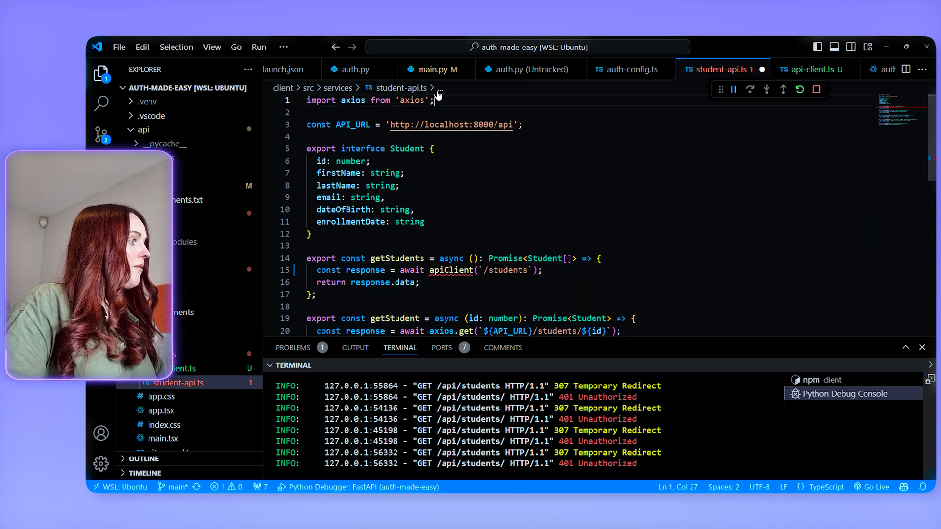
{"action": "type", "text": "import apiClient"}
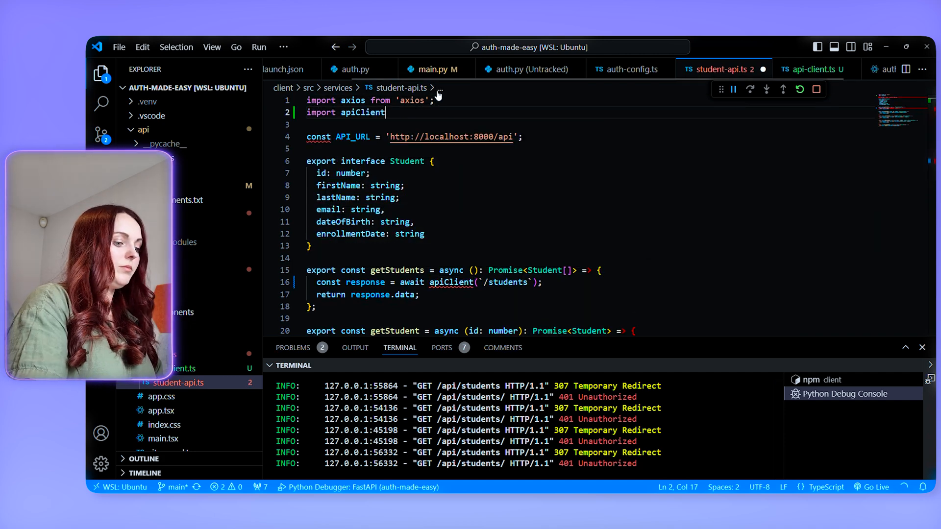
{"action": "scroll", "scroll_direction": "down", "scroll_amount": 3}
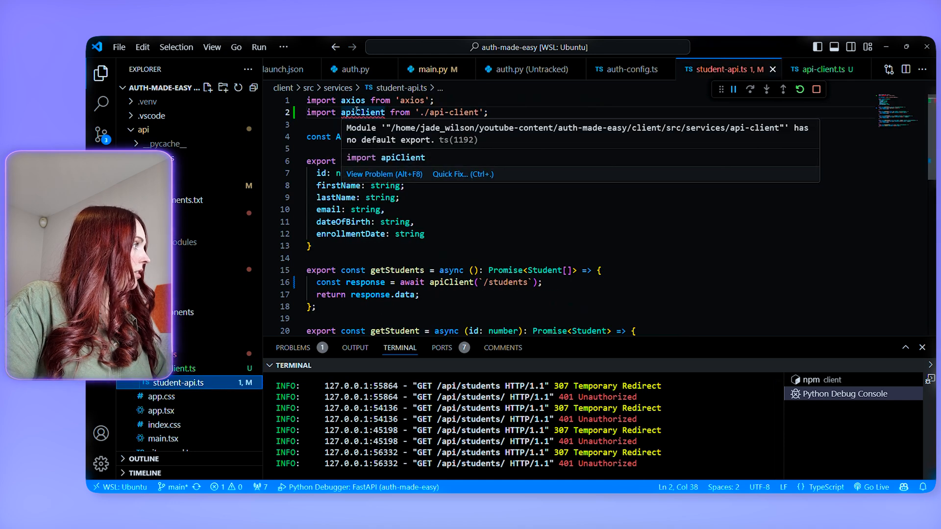
{"action": "left_click", "coordinate": [822, 69]}
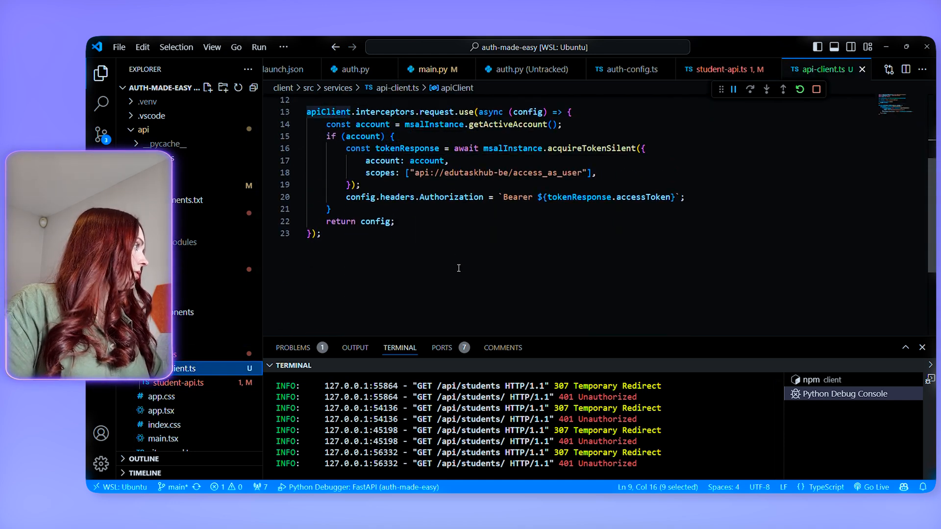
{"action": "type", "text": "export"}
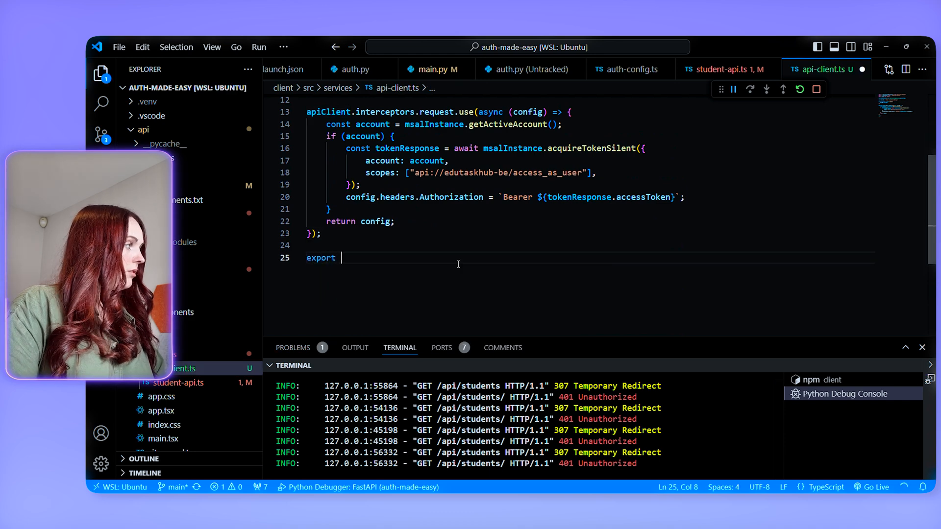
{"action": "type", "text": "default apiClient;"}
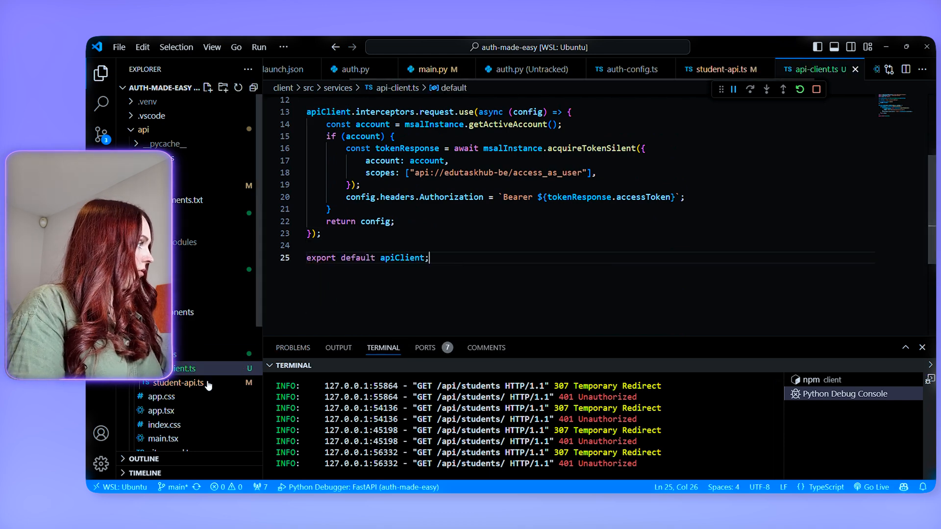
{"action": "left_click", "coordinate": [177, 383]}
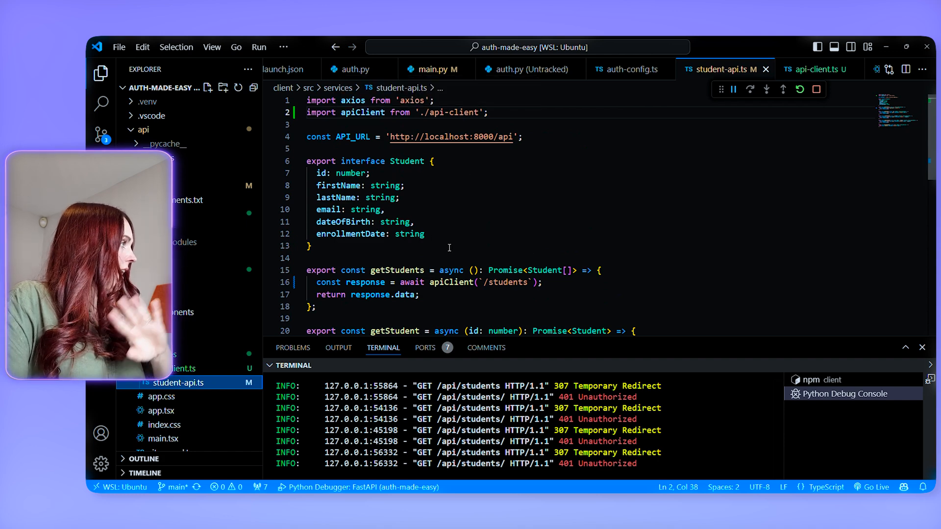
- Replace the axios get, post and delete student calls with apiClient equivalents
{"action": "scroll", "scroll_direction": "down", "scroll_amount": 3}
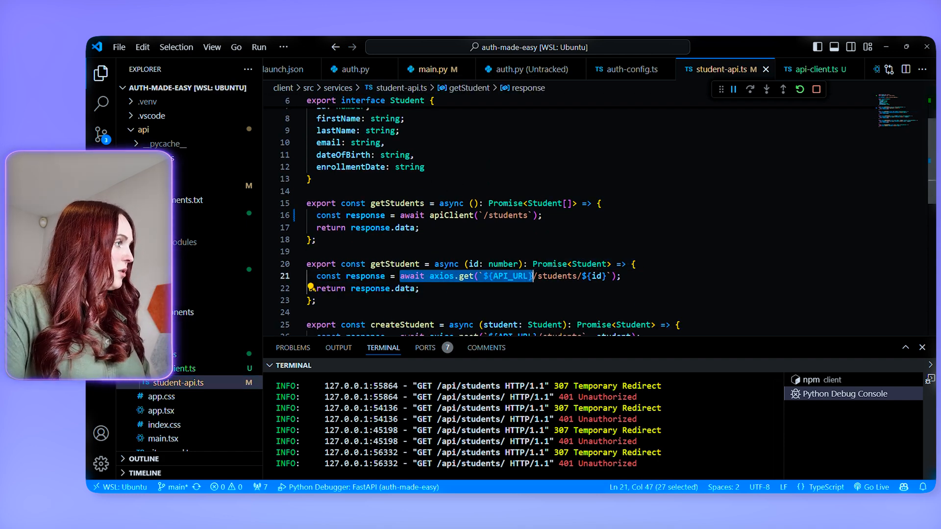
{"action": "key", "text": "Delete"}
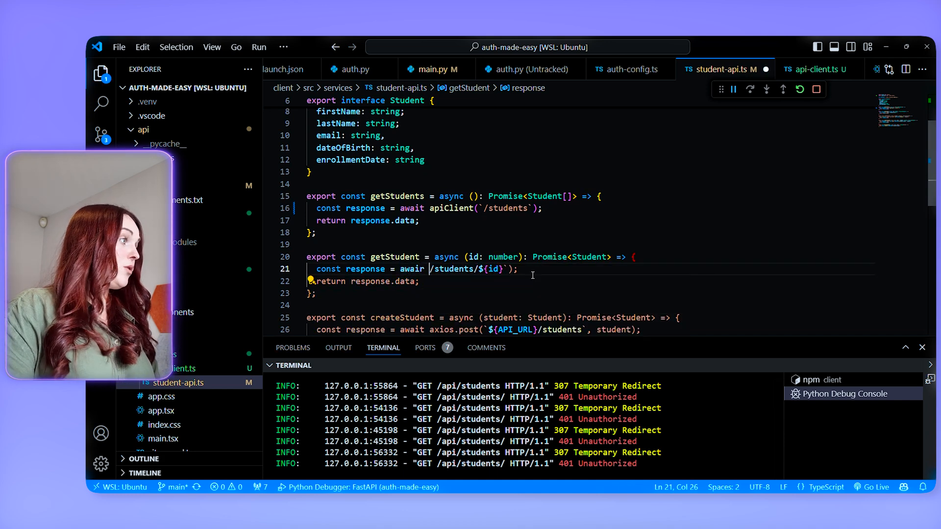
{"action": "type", "text": "apiClient"}
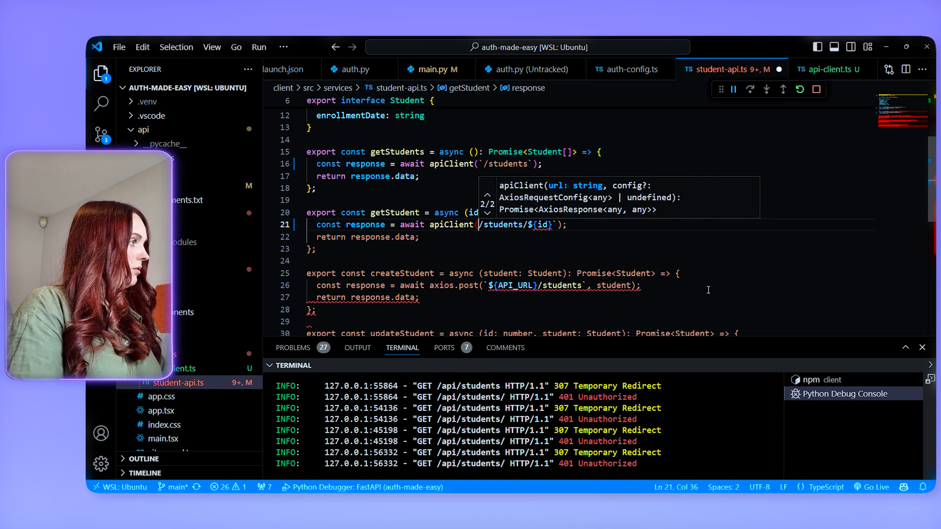
{"action": "type", "text": "("}
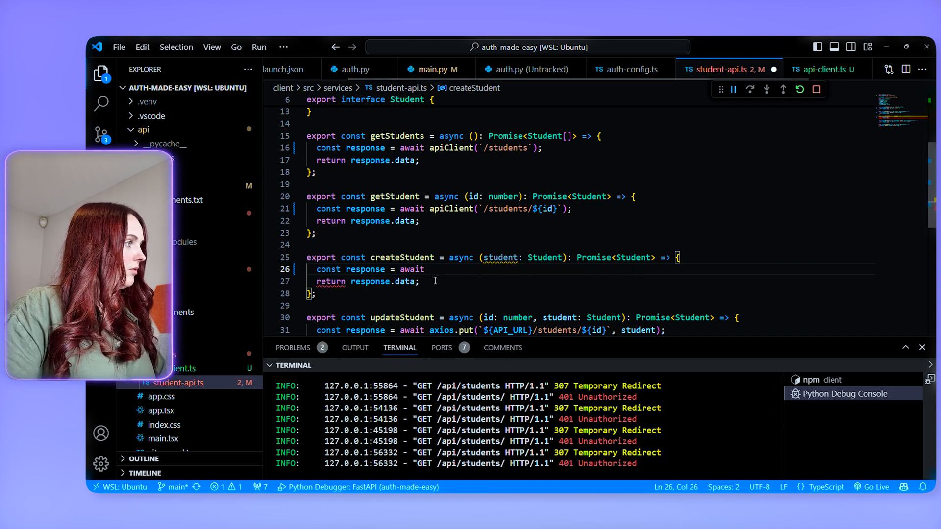
{"action": "type", "text": "apiClient.post(`/students`, student);"}
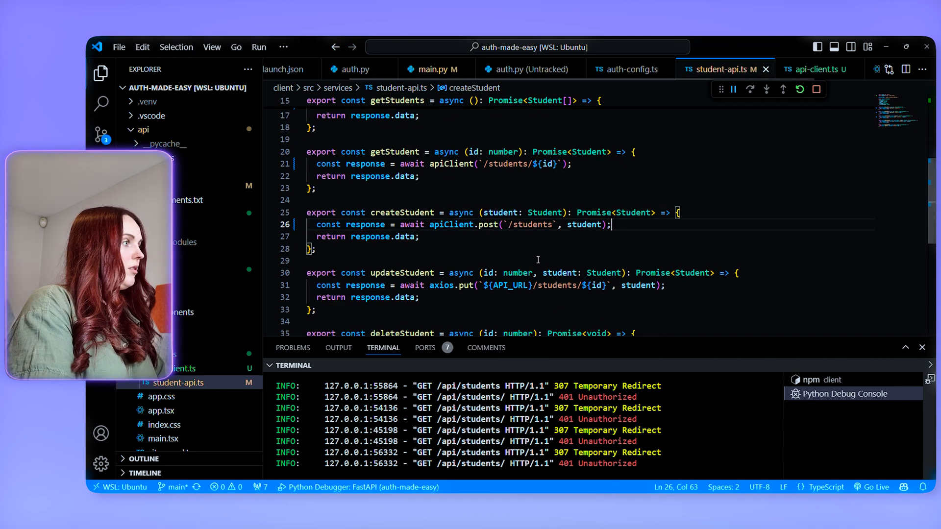
{"action": "left_click_drag", "start_coordinate": [429, 286], "coordinate": [665, 286]}
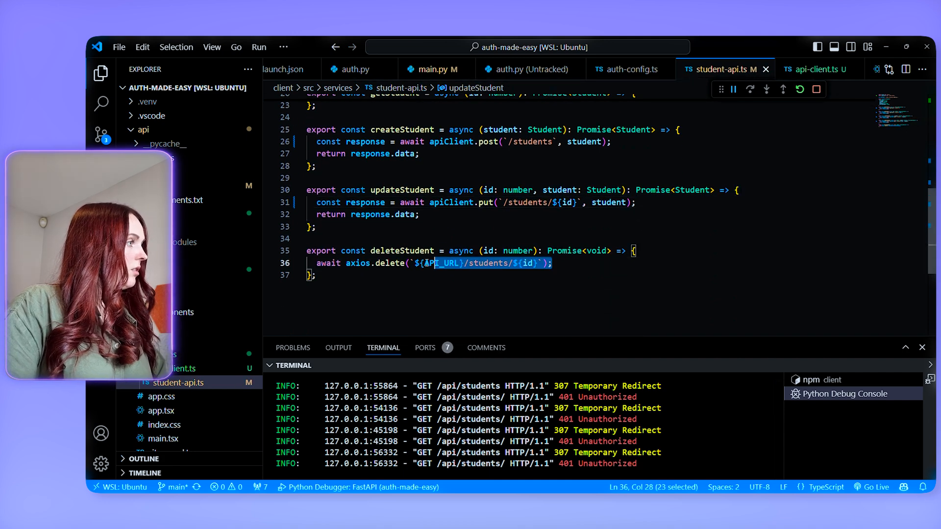
{"action": "key", "text": "Delete"}
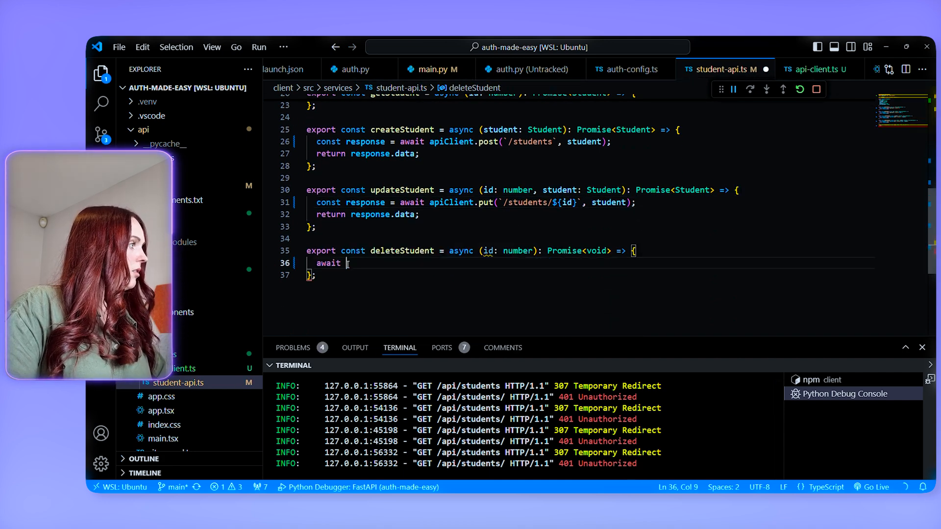
{"action": "type", "text": "apiClient.delete(`/students/${id}`);"}
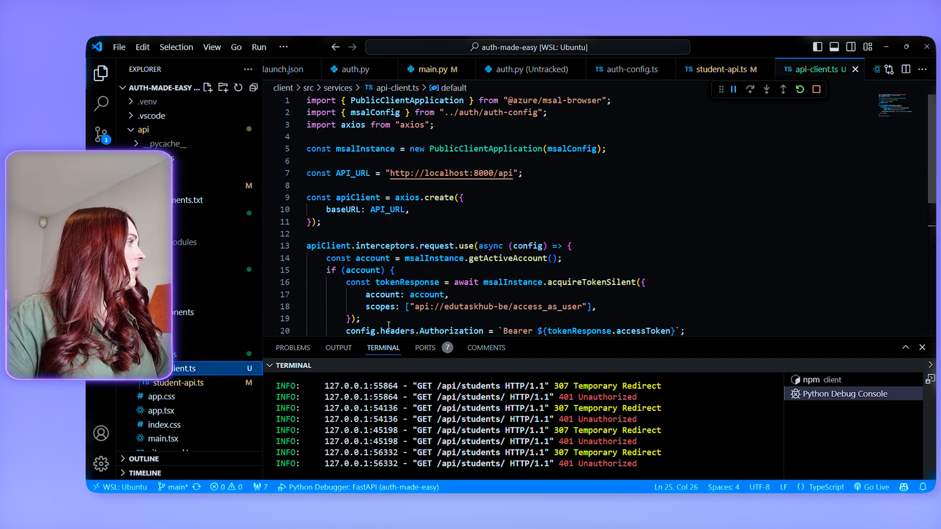
- Wrap the interceptor registration in msalInstance.initialize().then(() => { ... })
{"action": "left_click", "coordinate": [323, 223]}
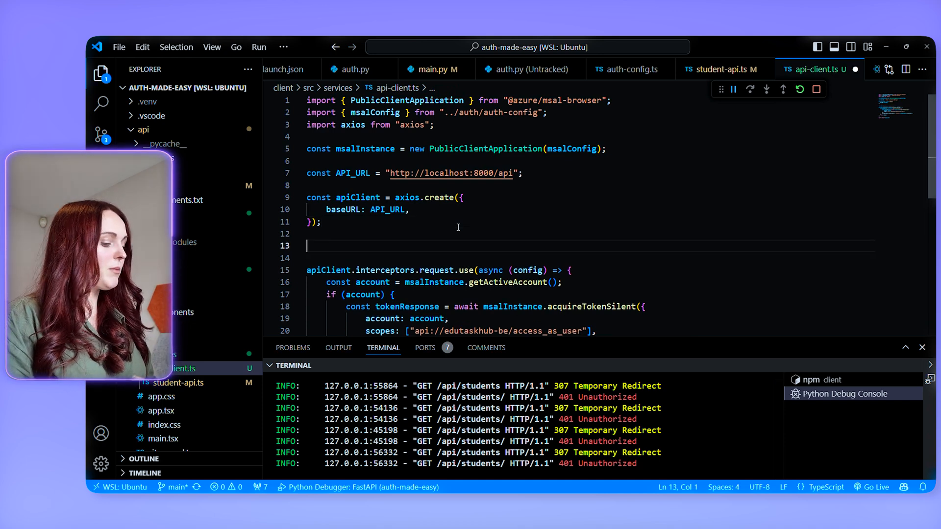
{"action": "type", "text": "msalInstance.initialize("}
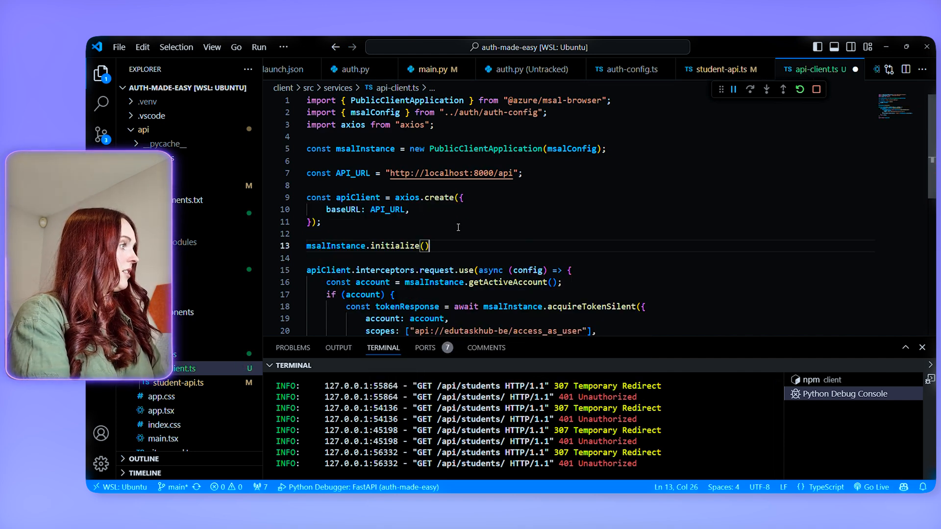
{"action": "type", "text": ".then(() => {"}
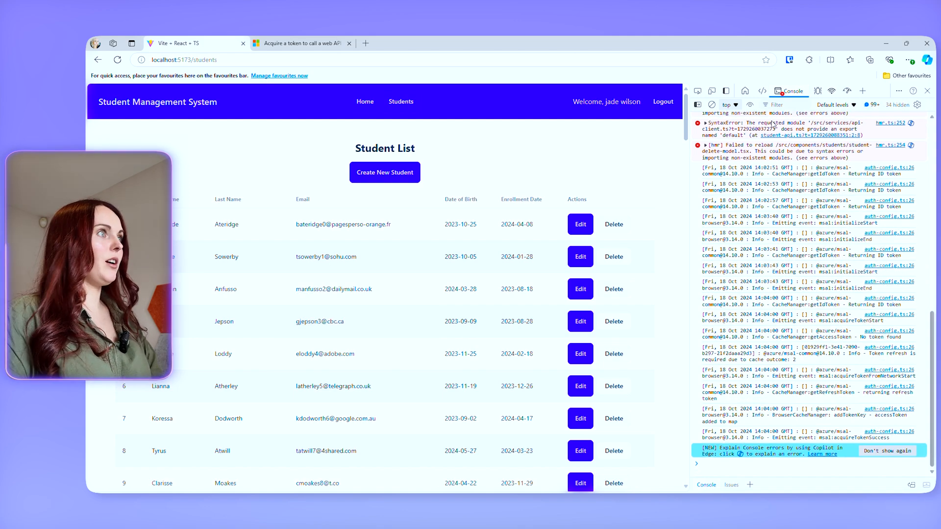
- Locate api-client.ts in Sources and set a breakpoint on the acquireTokenSilent line 17
{"action": "left_click", "coordinate": [118, 60]}
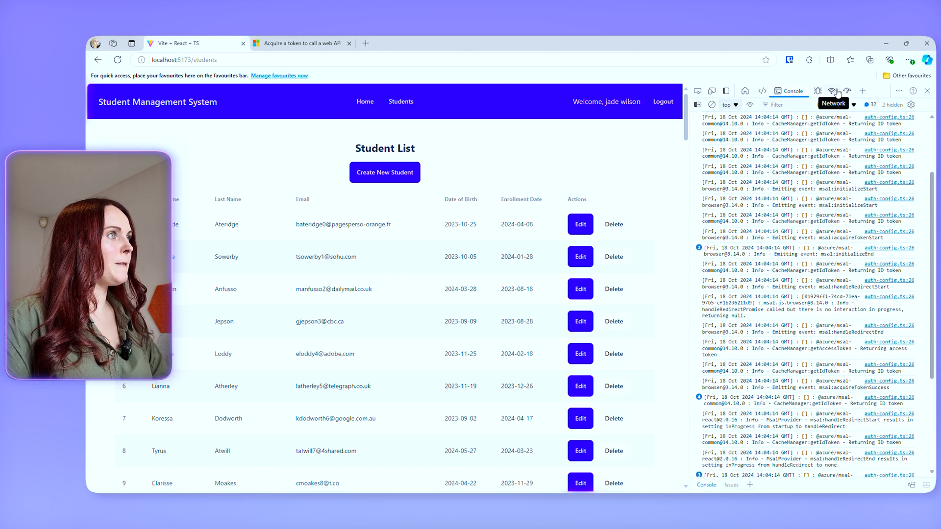
{"action": "left_click", "coordinate": [809, 90]}
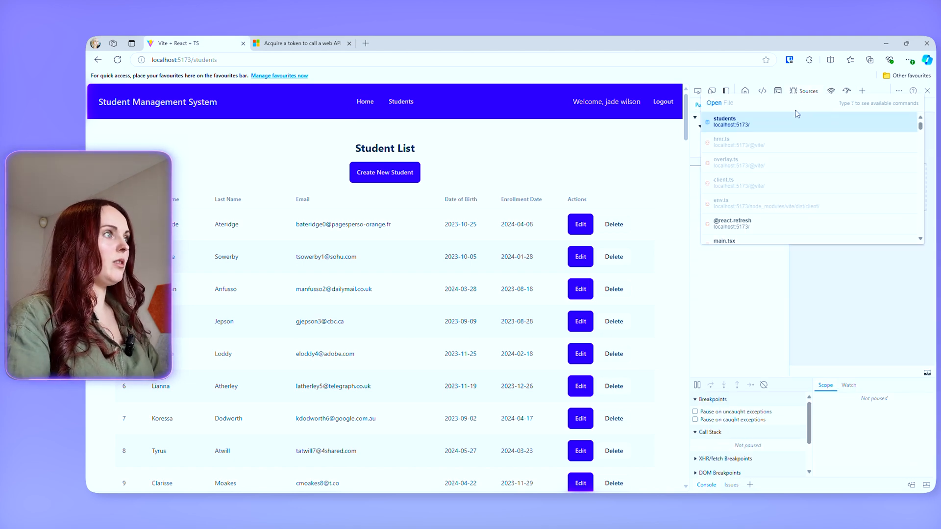
{"action": "type", "text": "client"}
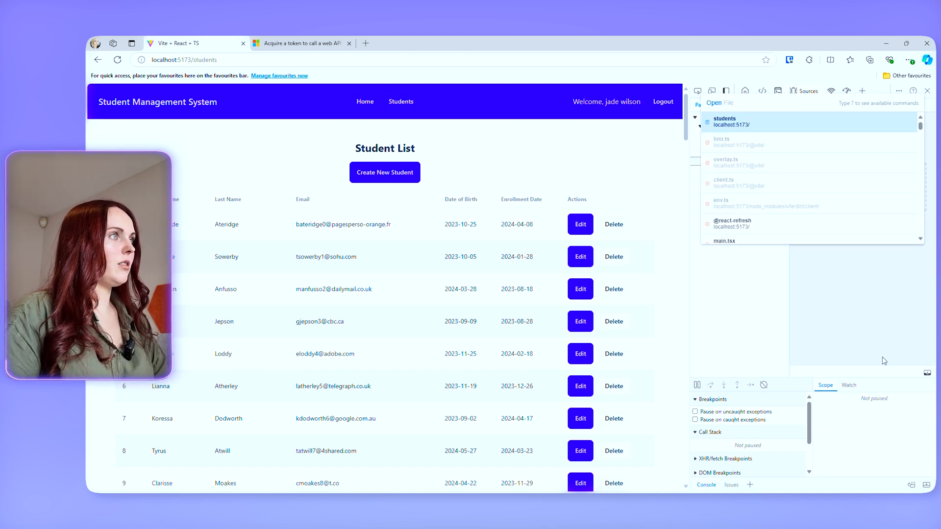
{"action": "type", "text": "api-c"}
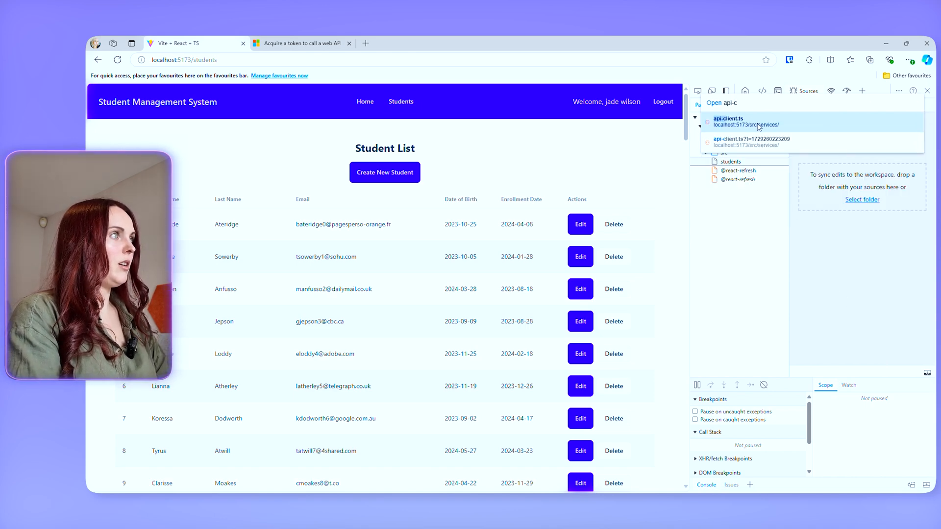
{"action": "left_click", "coordinate": [728, 122]}
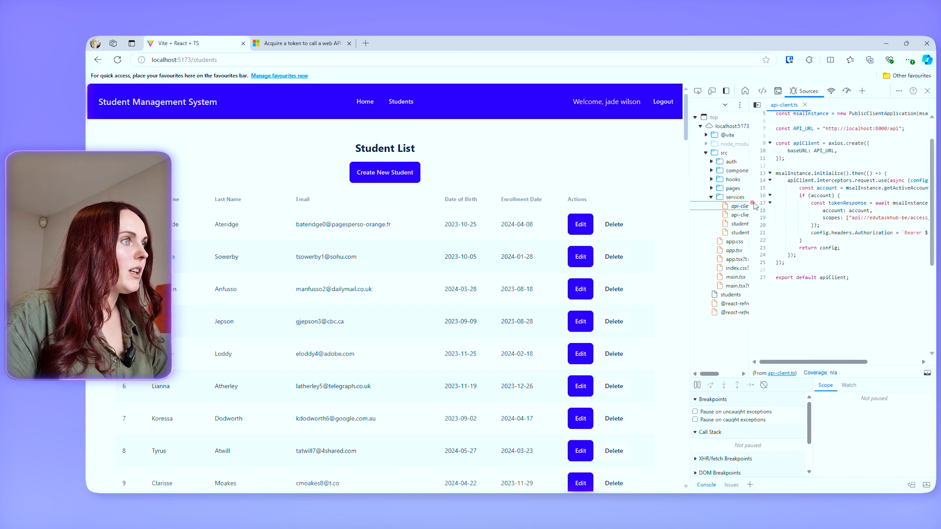
{"action": "left_click", "coordinate": [762, 203]}
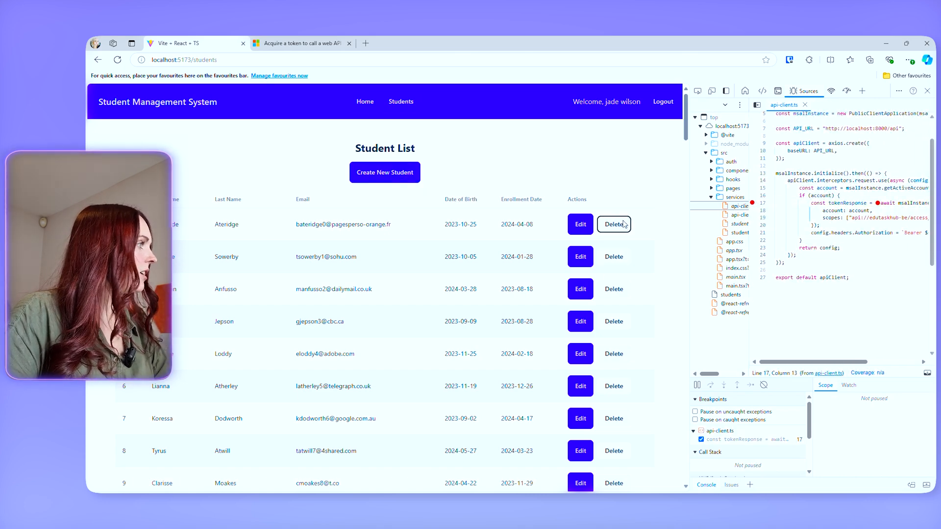
- Delete the top student, resume past the breakpoint, close DevTools and start a new tab
{"action": "left_click", "coordinate": [613, 223]}
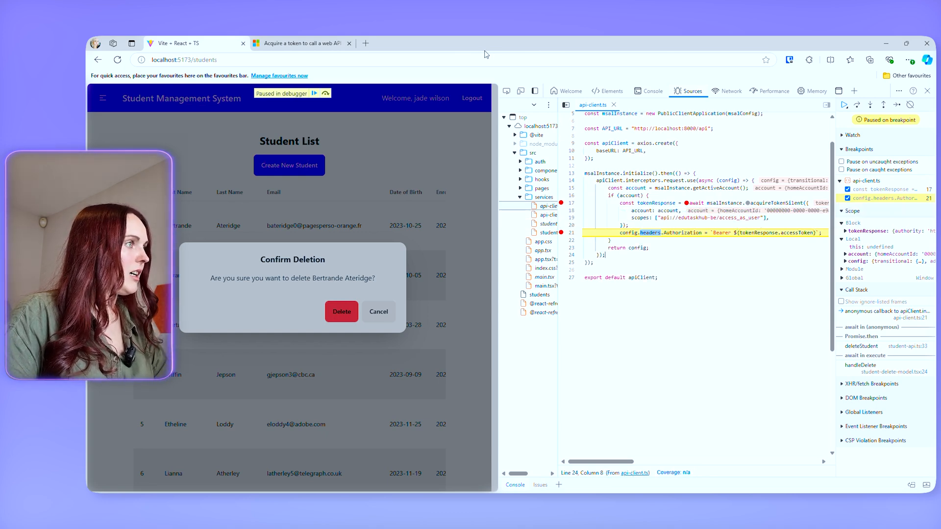
{"action": "left_click", "coordinate": [341, 312]}
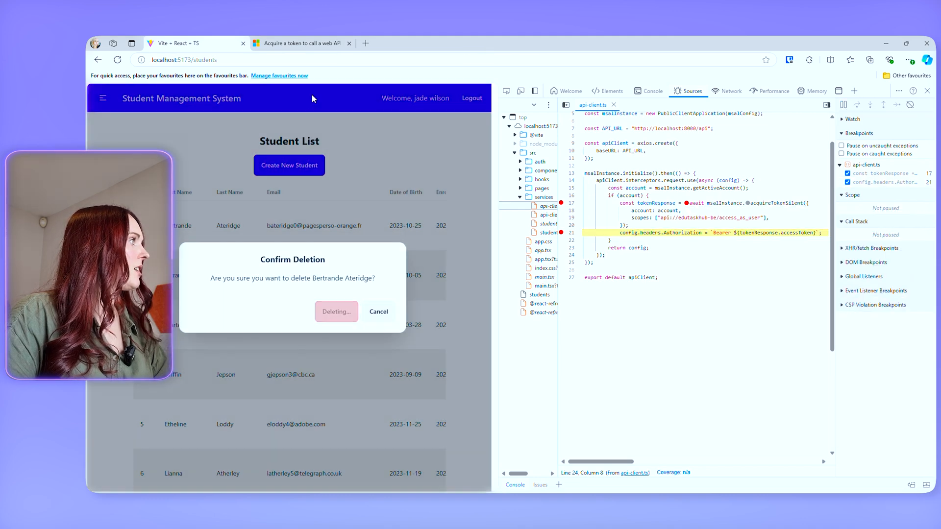
{"action": "left_click", "coordinate": [336, 311]}
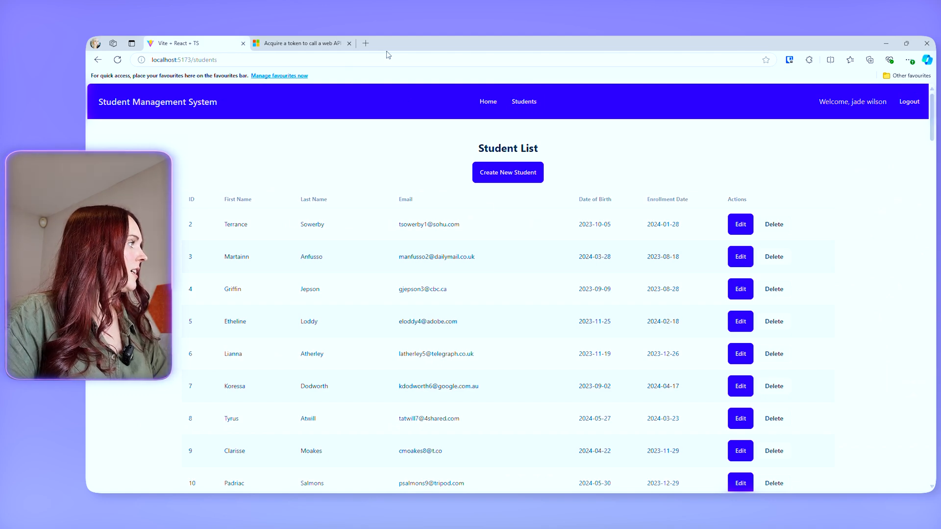
{"action": "left_click", "coordinate": [365, 42]}
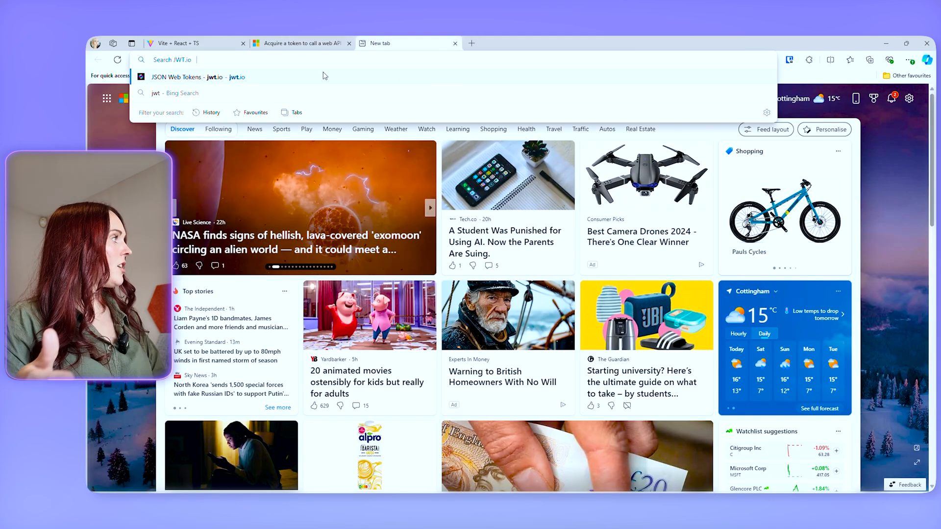
- Go to the jwt.io debugger and scroll down the page
{"action": "left_click", "coordinate": [197, 77]}
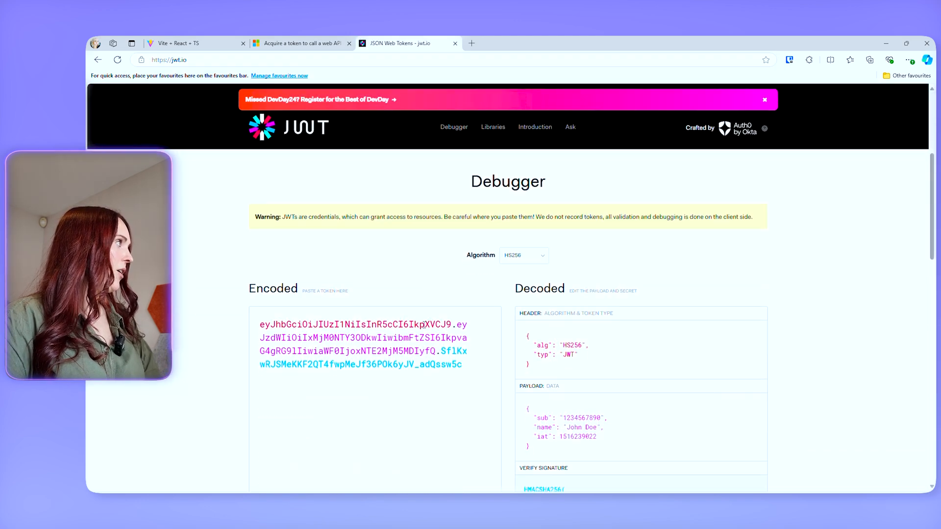
{"action": "scroll", "scroll_direction": "down", "scroll_amount": 3}
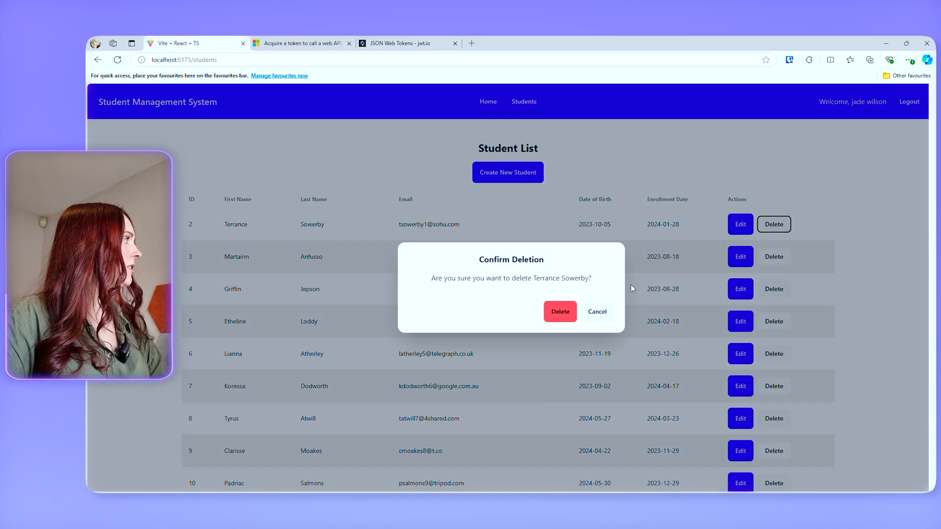
- Cancel the pending deletion and bring up Edge DevTools on the Sources debugger
{"action": "left_click", "coordinate": [596, 312]}
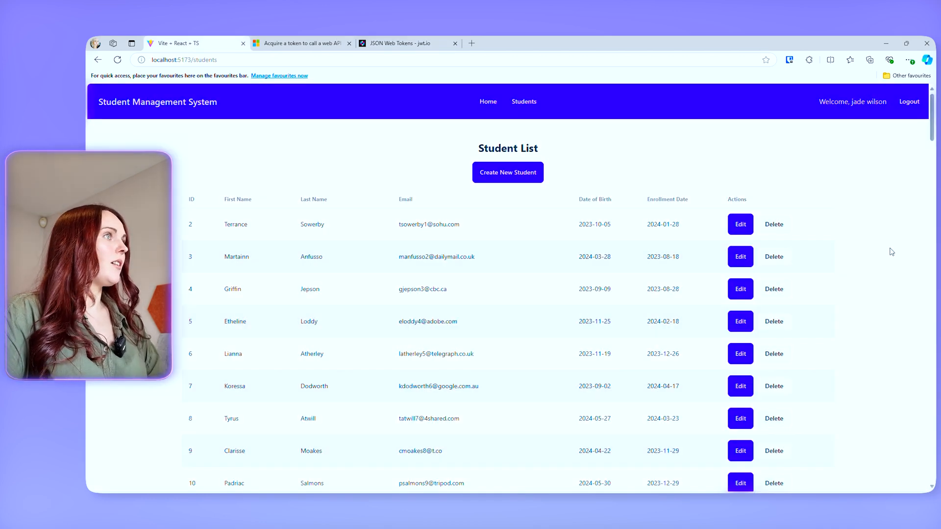
{"action": "right_click", "coordinate": [892, 252]}
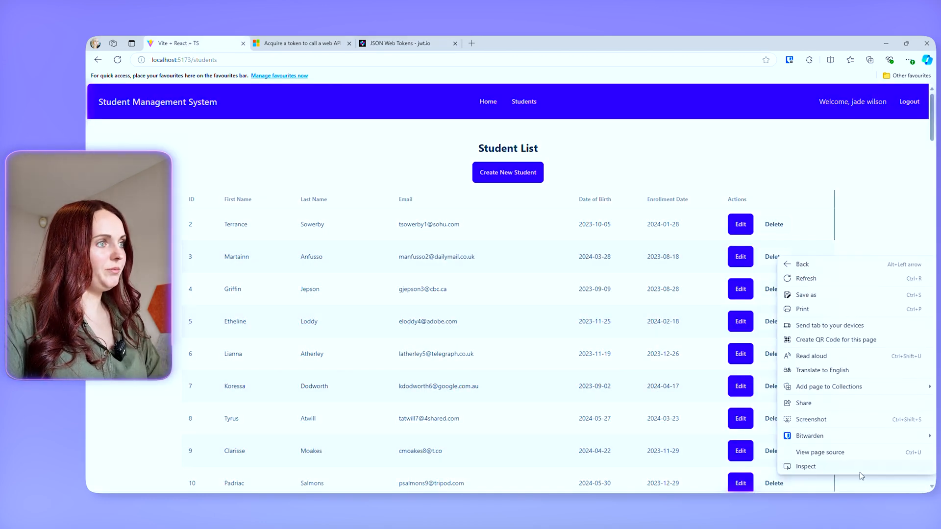
{"action": "left_click", "coordinate": [804, 467]}
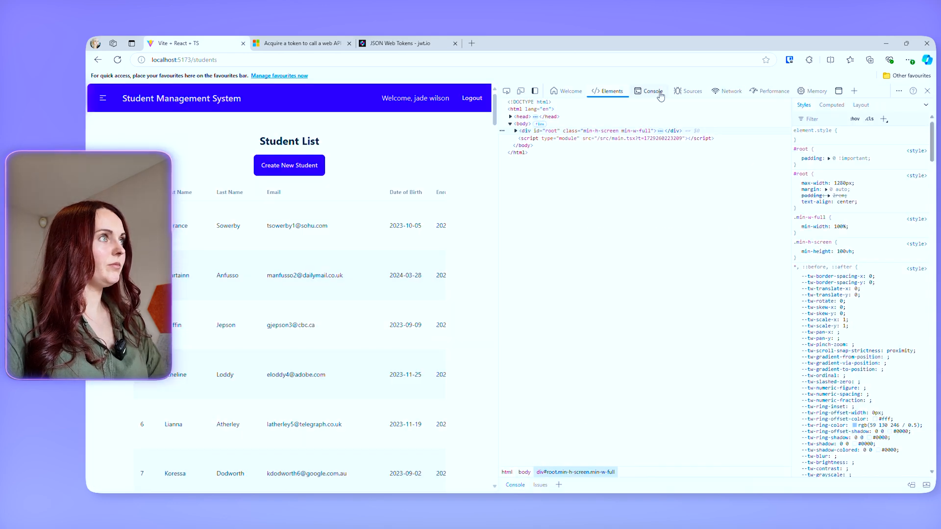
{"action": "left_click", "coordinate": [691, 91]}
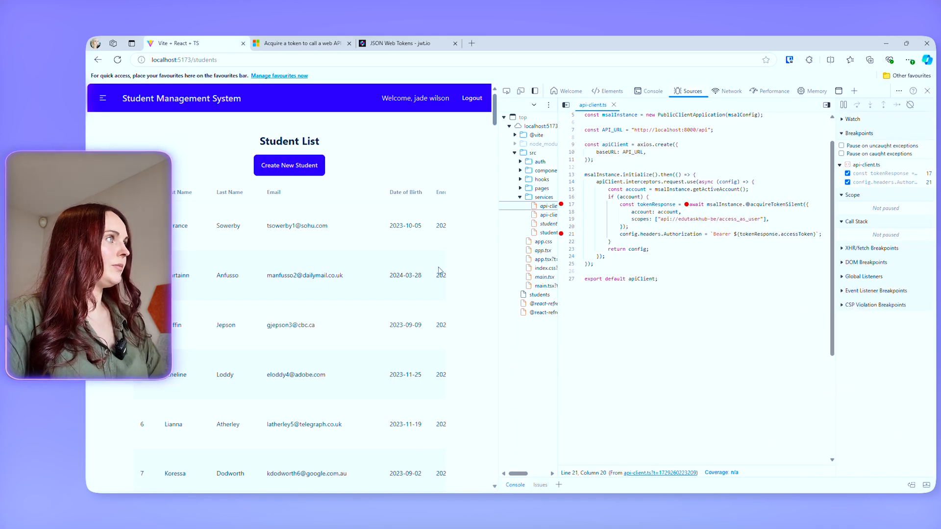
{"action": "scroll", "scroll_direction": "down", "scroll_amount": 3}
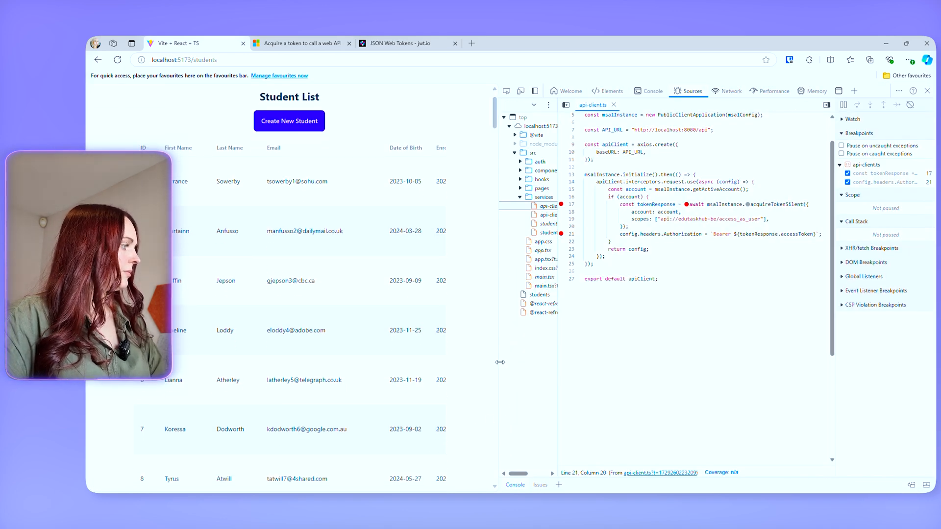
- Delete a student to hit the interceptor breakpoint and copy tokenResponse.accessToken for jwt.io
{"action": "left_click", "coordinate": [535, 199]}
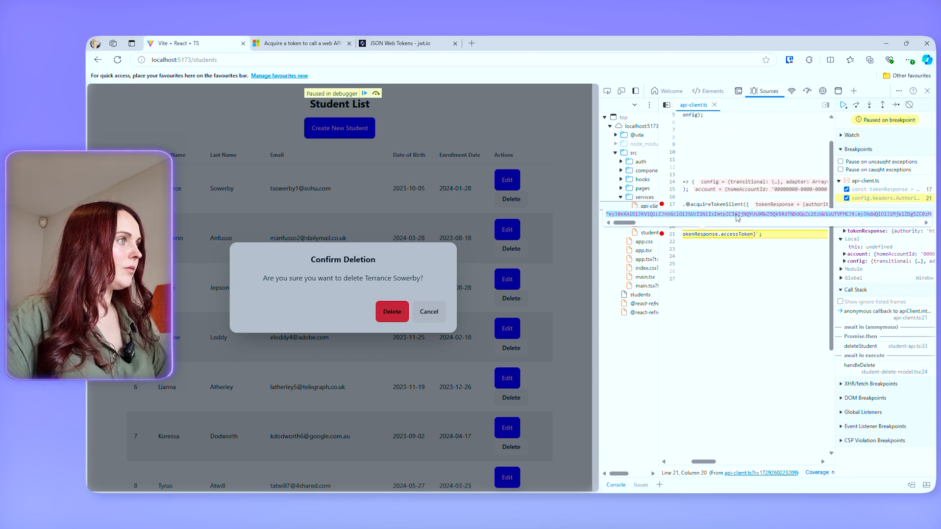
{"action": "left_click", "coordinate": [407, 42]}
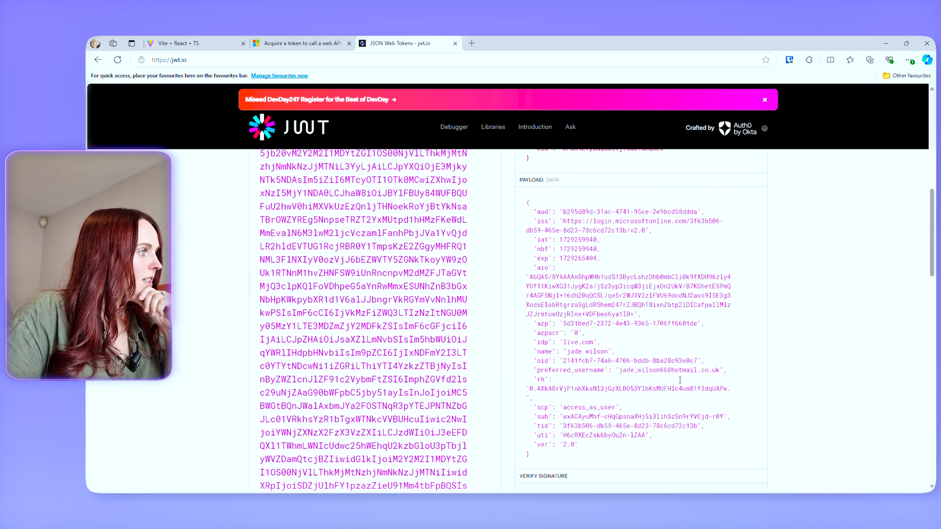
- Inspect the decoded payload's iss, audience and access_as_user scp claims in jwt.io
{"action": "double_click", "coordinate": [670, 370]}
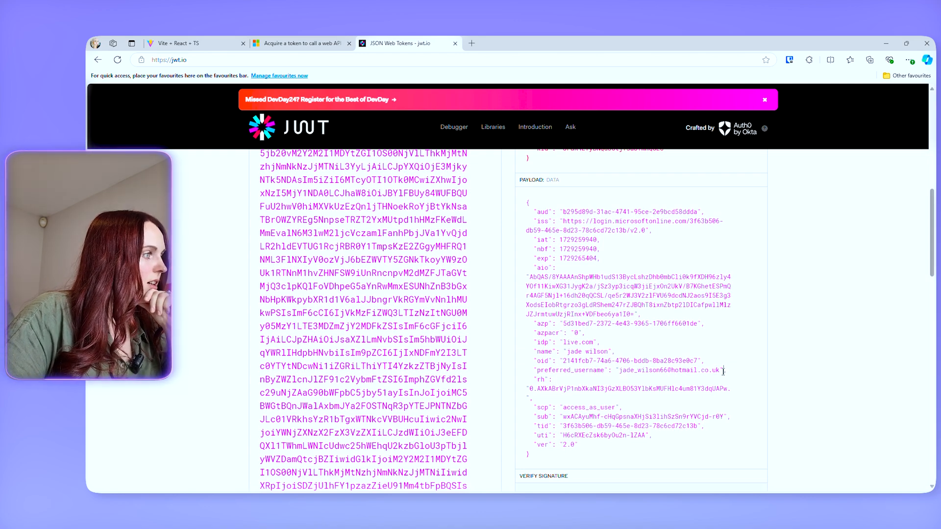
{"action": "scroll", "scroll_direction": "down", "scroll_amount": 3}
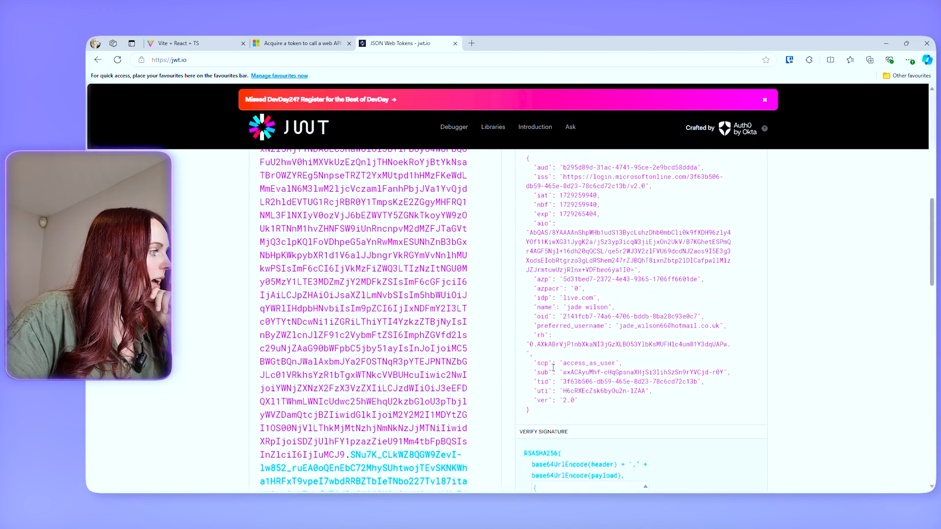
{"action": "scroll", "scroll_direction": "up", "scroll_amount": 3}
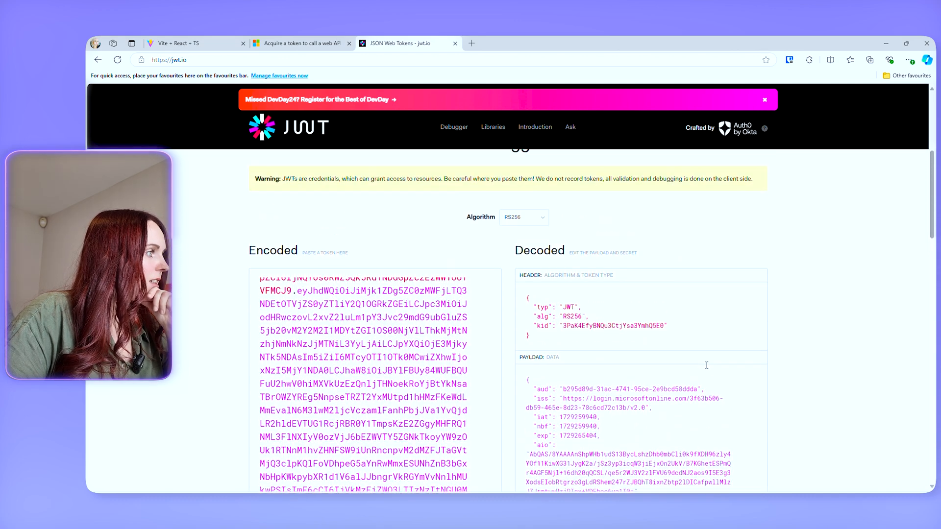
{"action": "scroll", "scroll_direction": "down", "scroll_amount": 3}
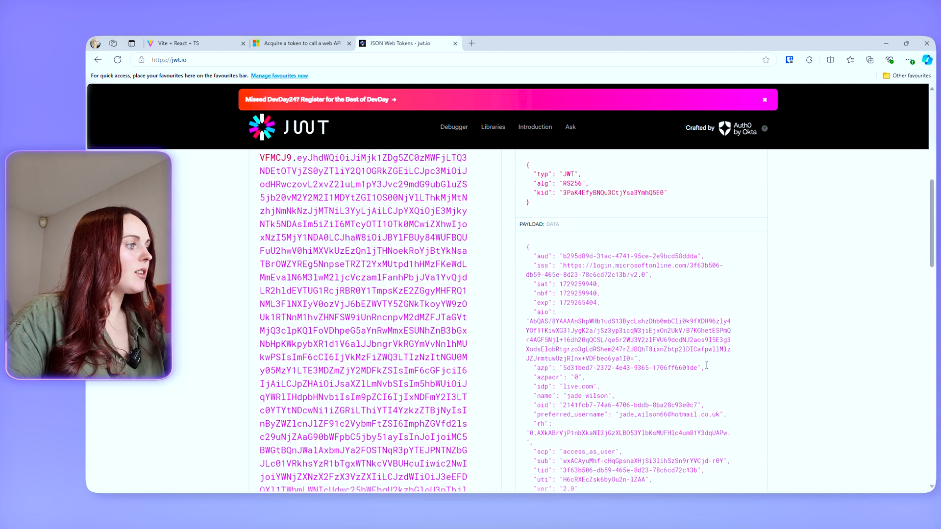
{"action": "scroll", "scroll_direction": "down", "scroll_amount": 3}
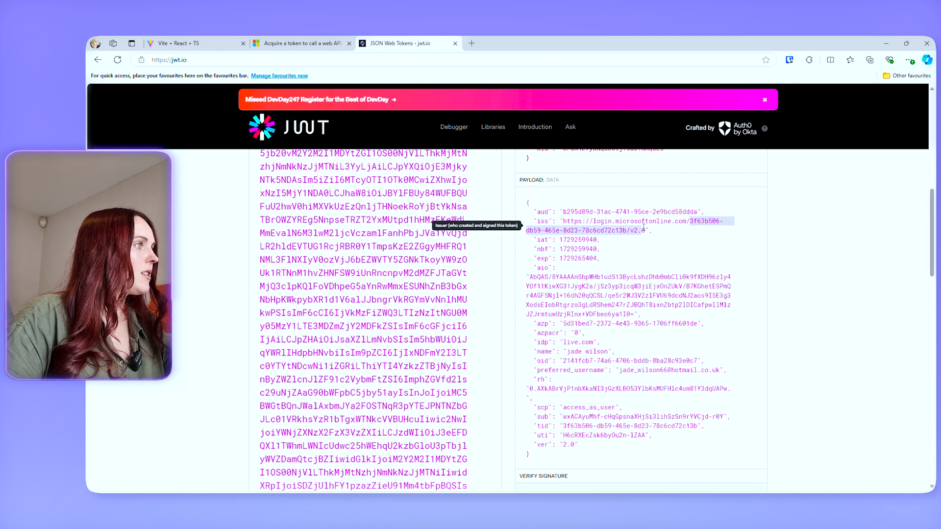
{"action": "scroll", "scroll_direction": "down", "scroll_amount": 3}
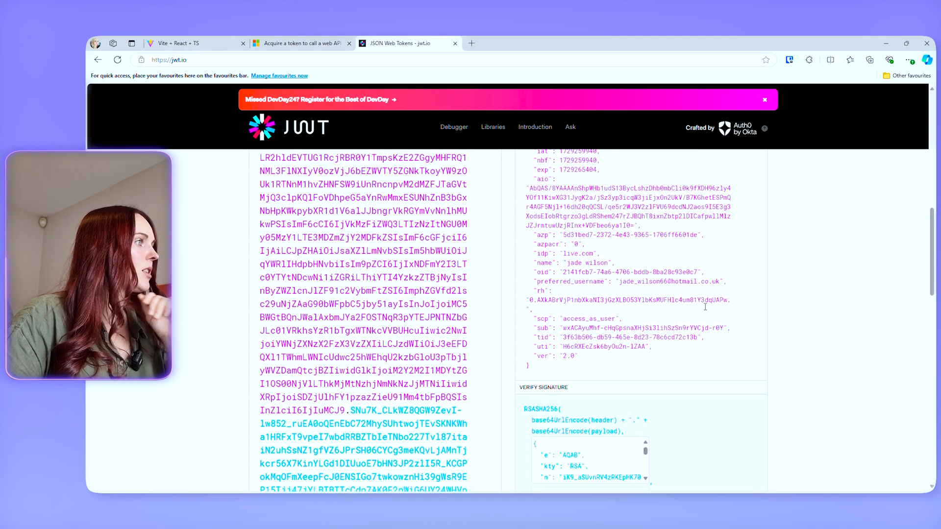
{"action": "double_click", "coordinate": [589, 318]}
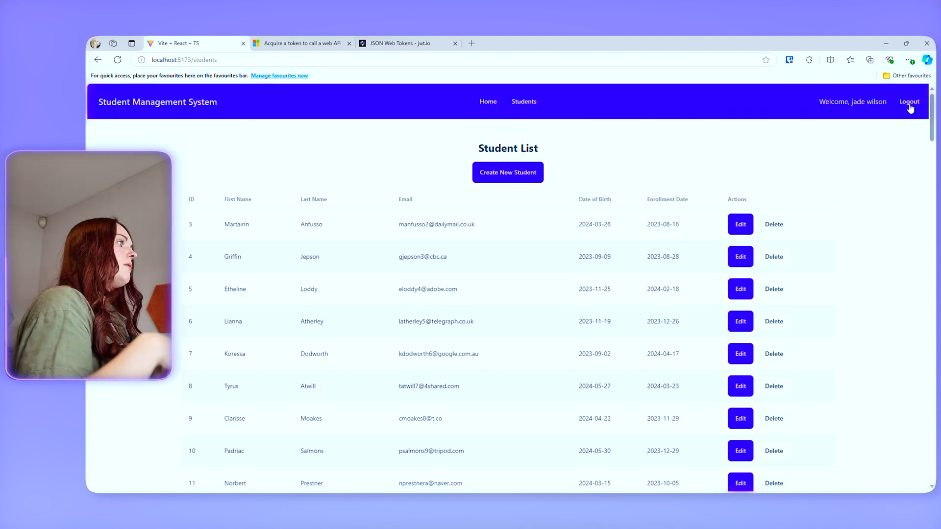
- Log out, return to localhost:5173, and attempt the Students page while signed out
{"action": "left_click", "coordinate": [910, 101]}
{"action": "type", "text": "local"}
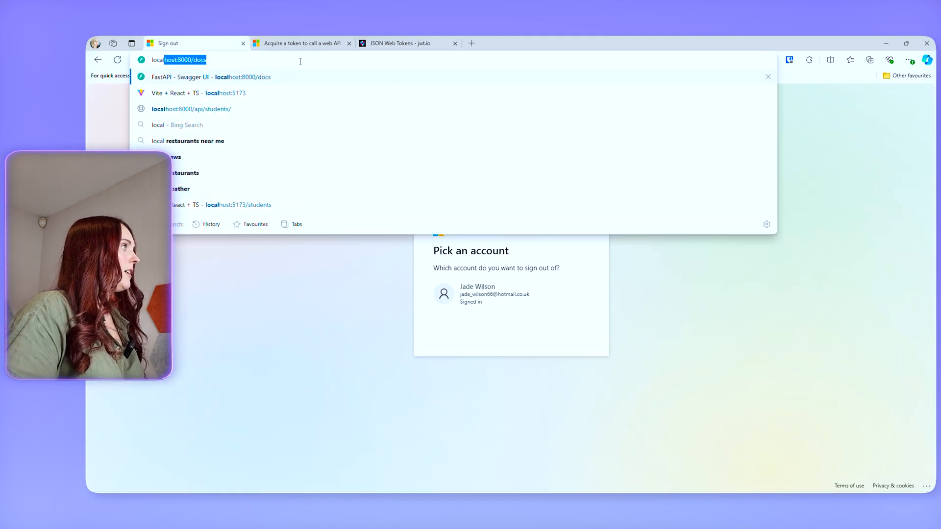
{"action": "left_click", "coordinate": [195, 94]}
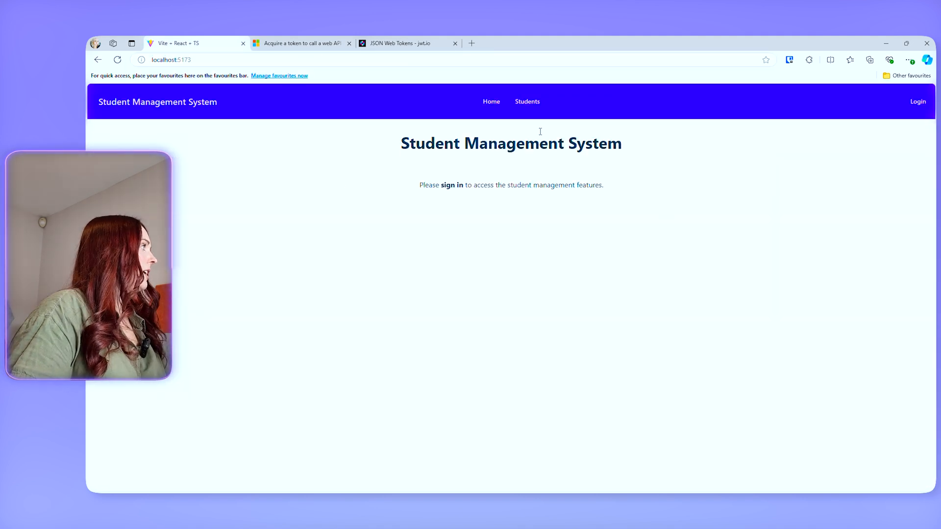
{"action": "left_click", "coordinate": [528, 101]}
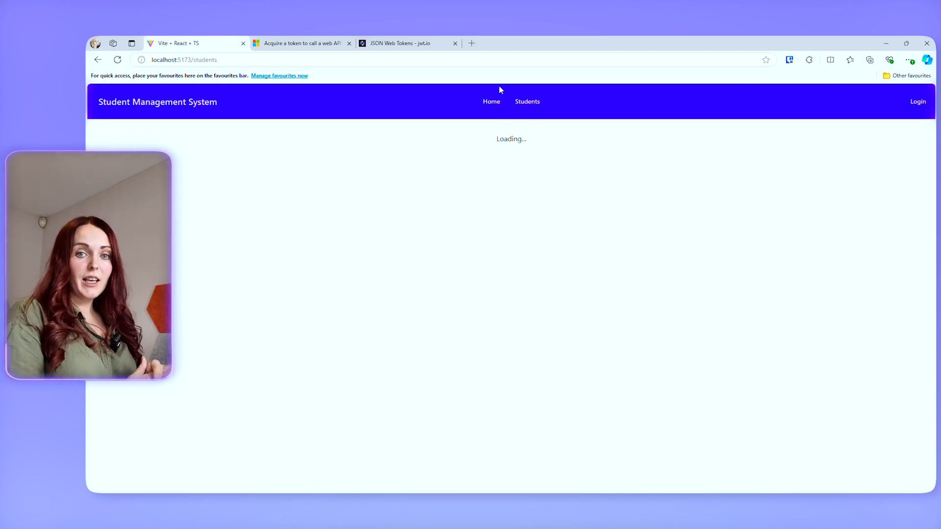